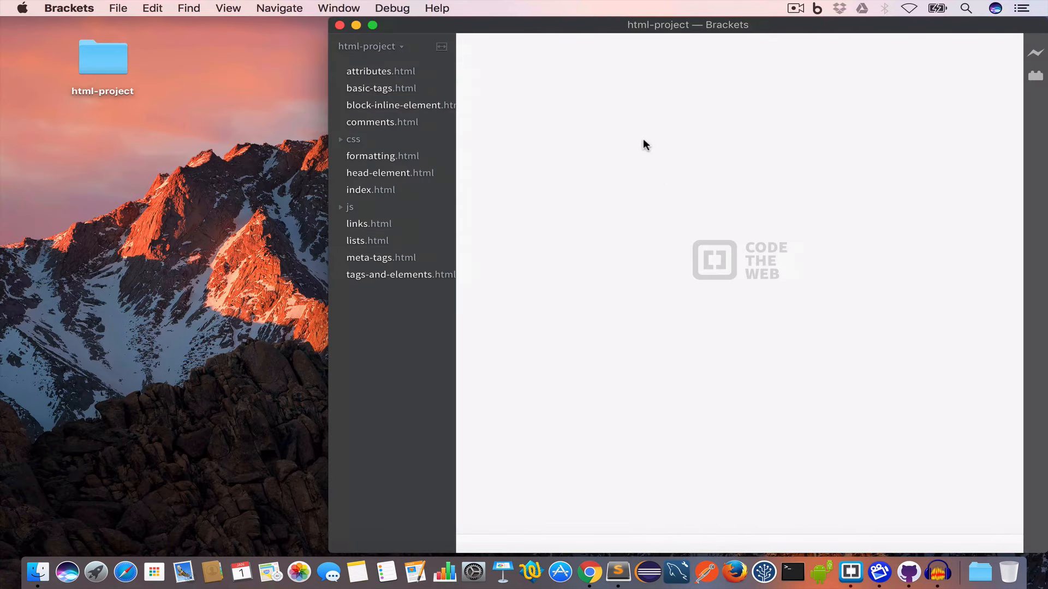
# Create a new file named images.html in the project with an HTML skeleton titled Images.
pyautogui.rightClick(421, 308)
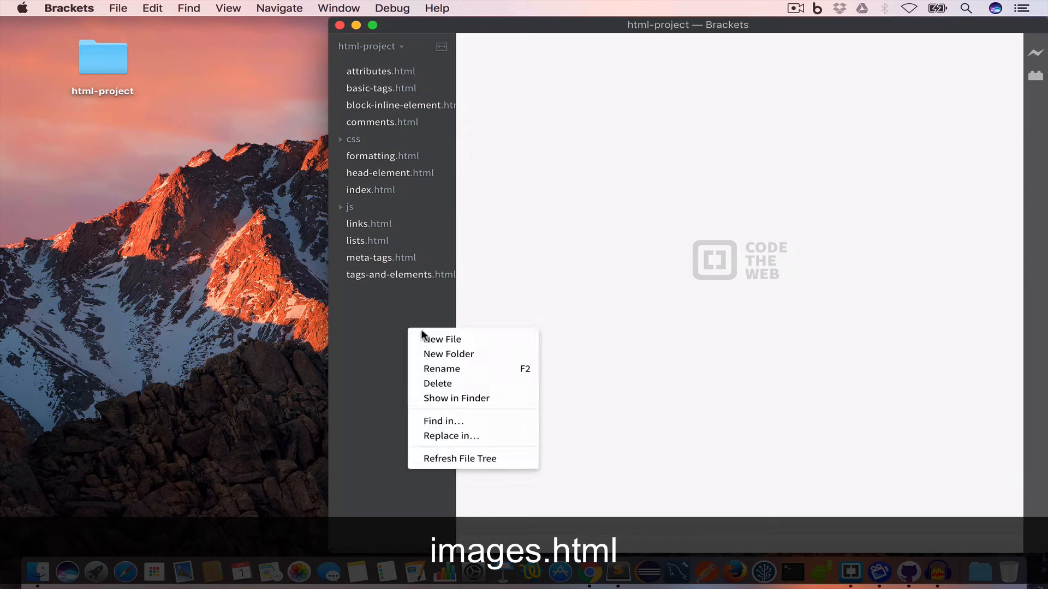
pyautogui.click(442, 338)
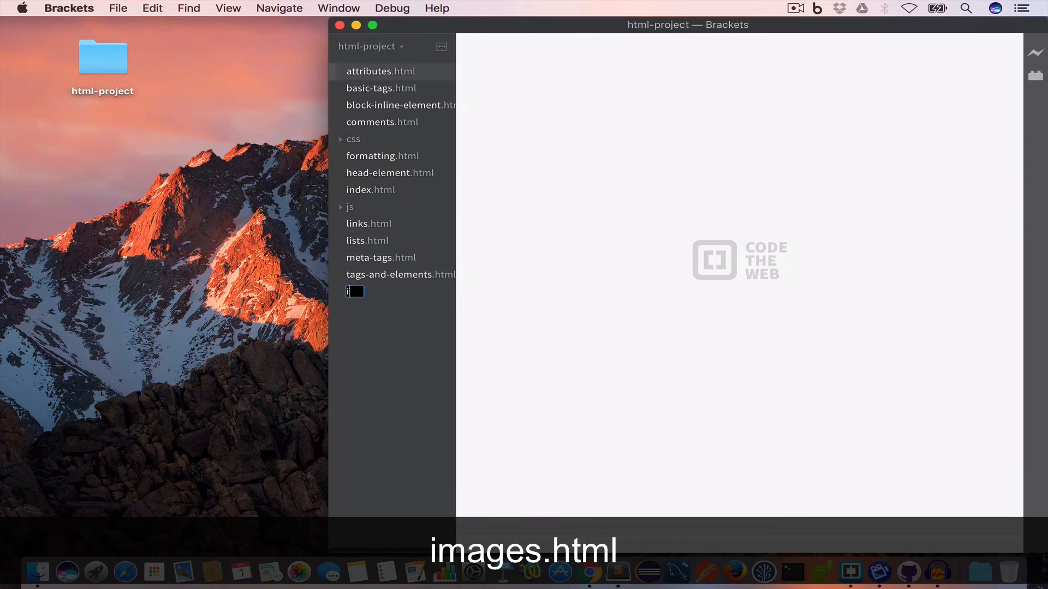
pyautogui.write('images.')
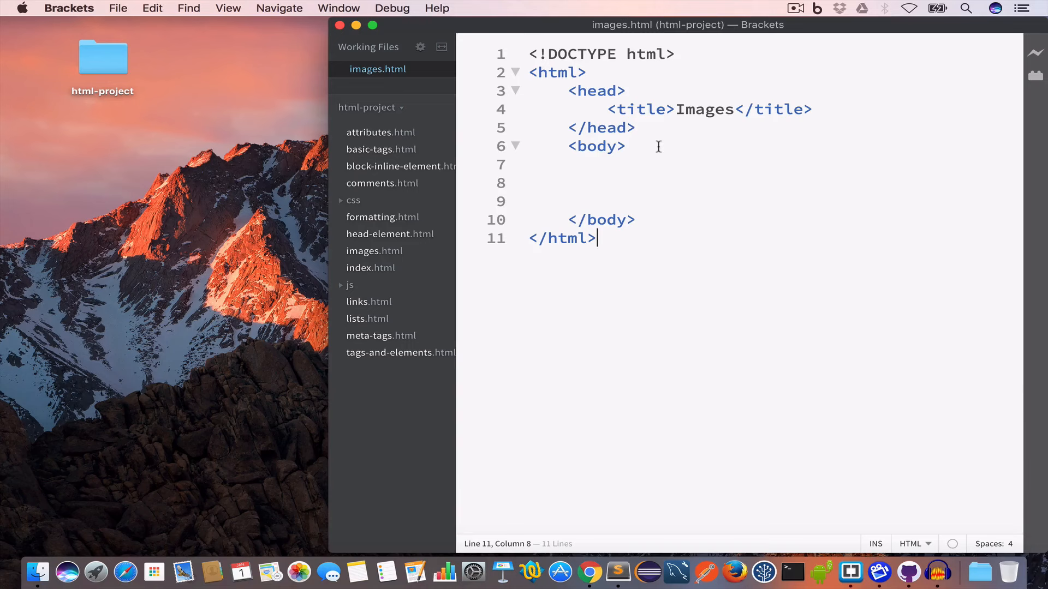
pyautogui.moveTo(655, 51)
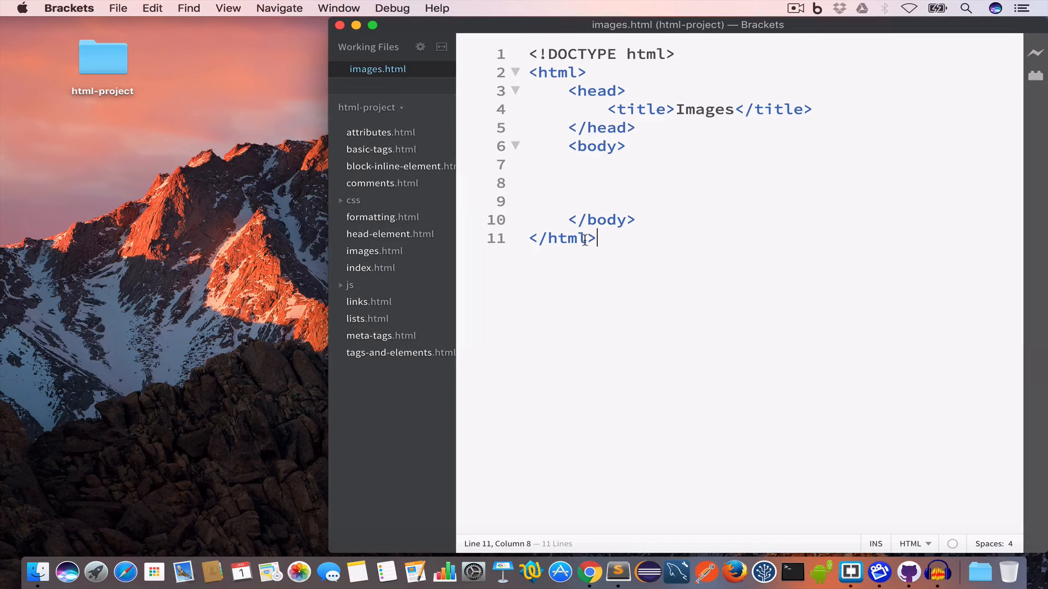
pyautogui.moveTo(591, 92)
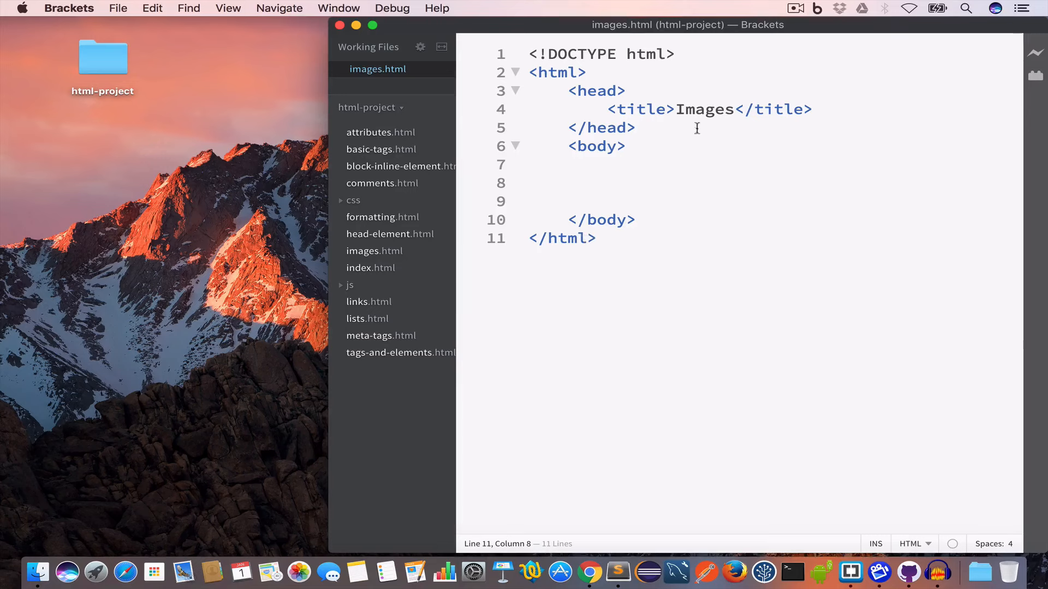
# Start the Chrome live preview and begin an <img src=""> tag on line 8 of the body.
pyautogui.click(605, 183)
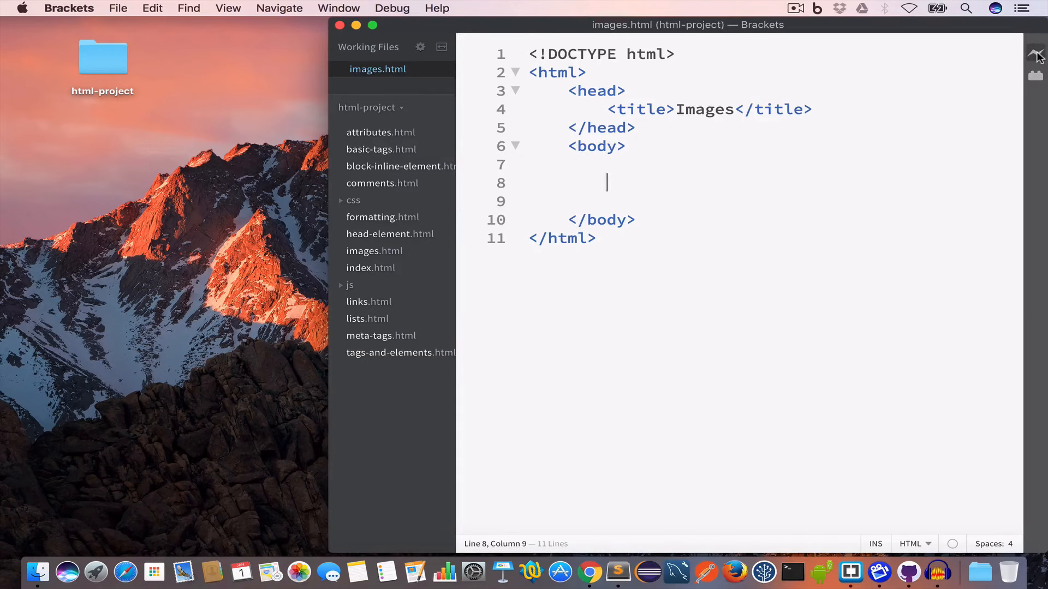
pyautogui.click(573, 573)
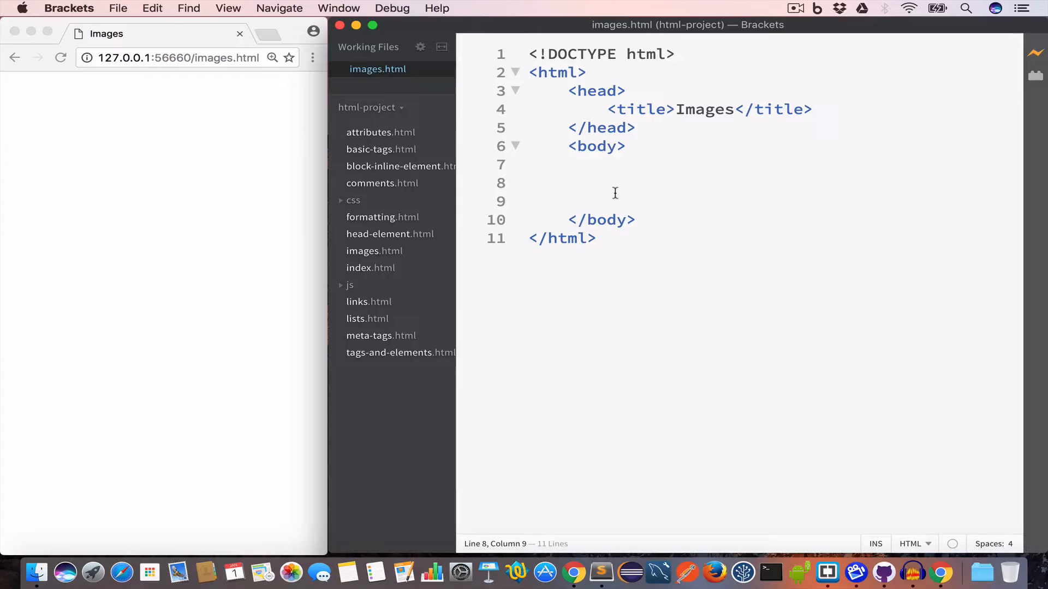
pyautogui.click(606, 183)
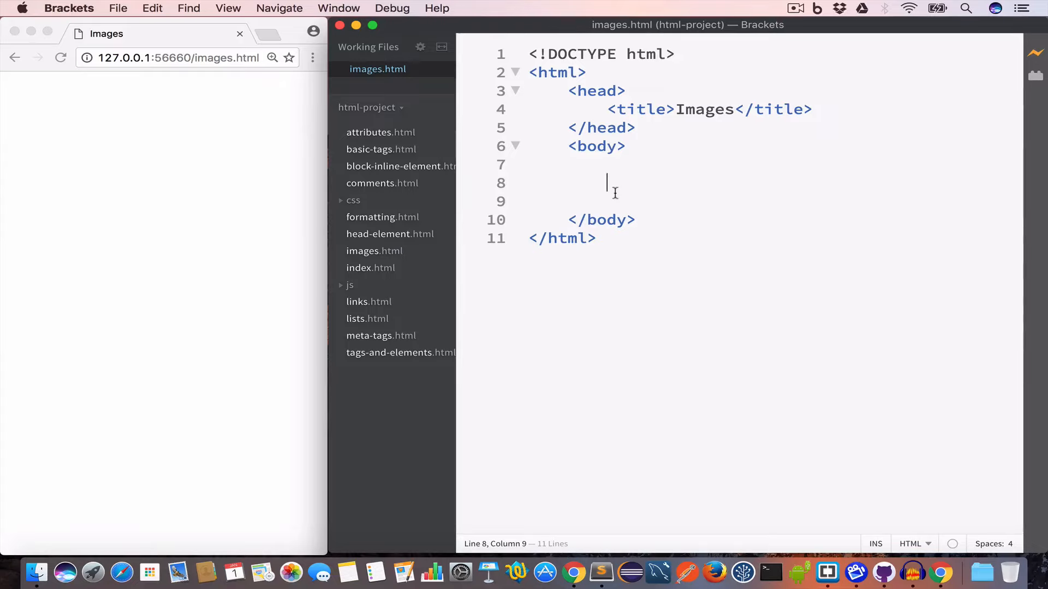
pyautogui.write('<img src="')
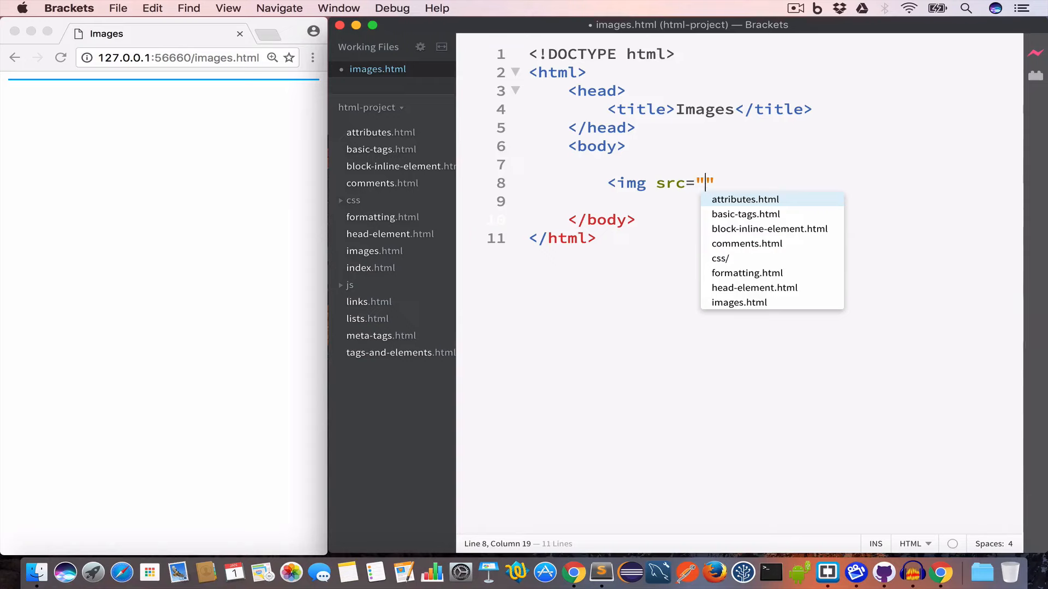
# Point the img src to the dyclassroom-logo-black-311x48.png URL and close the tag.
pyautogui.write('https://www.dyclassroom.com/image/dyclassroom-logo-black-311x48.png')
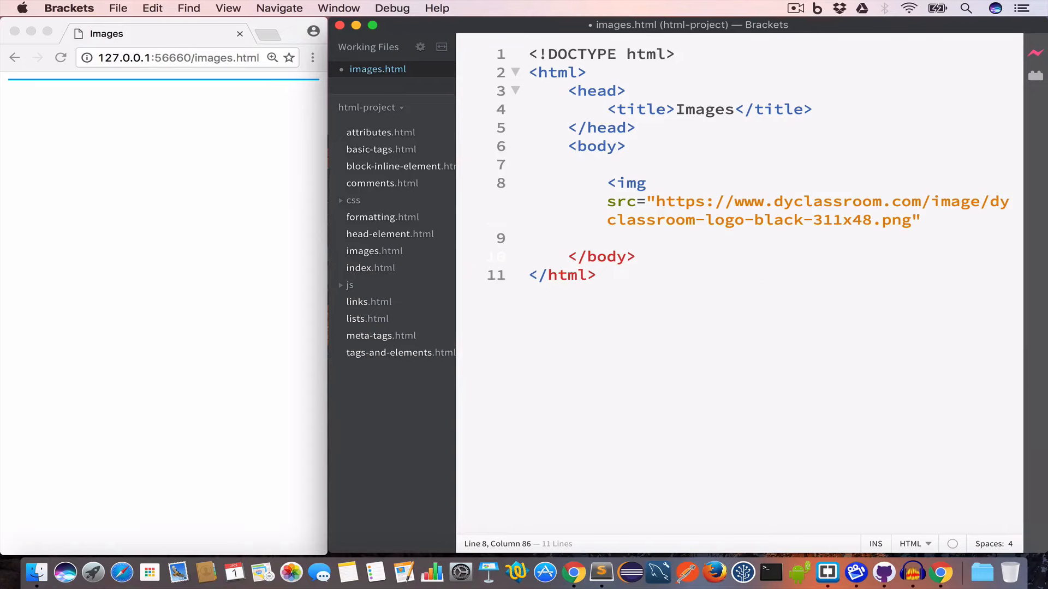
pyautogui.write('>')
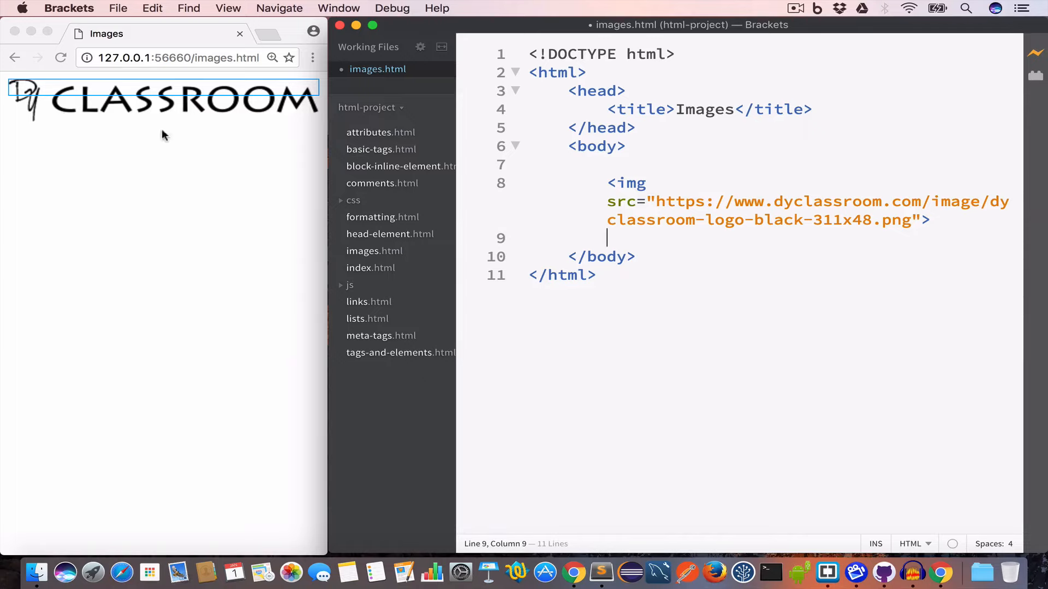
pyautogui.moveTo(154, 111)
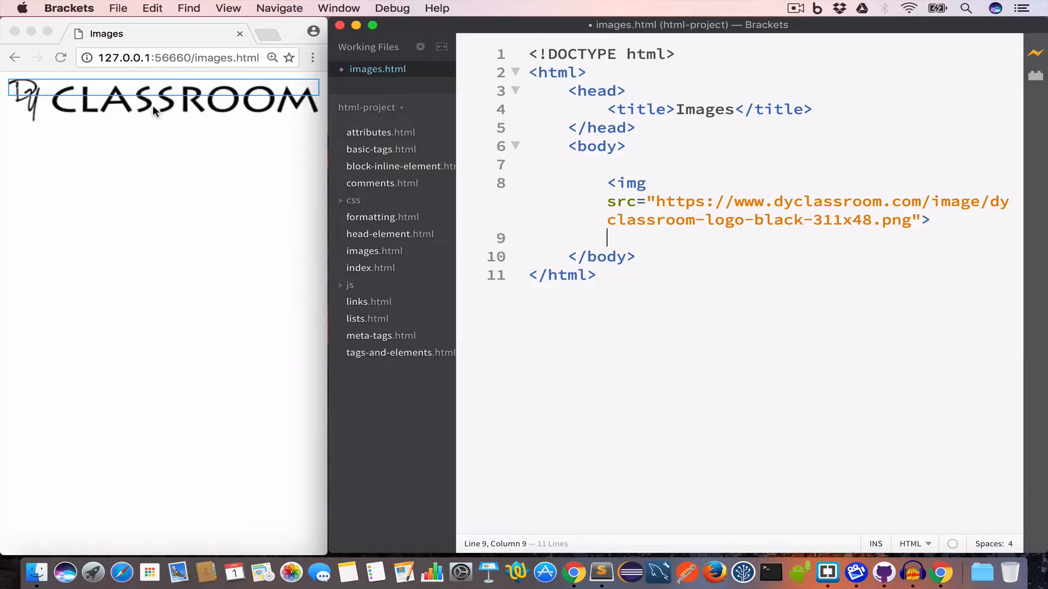
pyautogui.moveTo(753, 201)
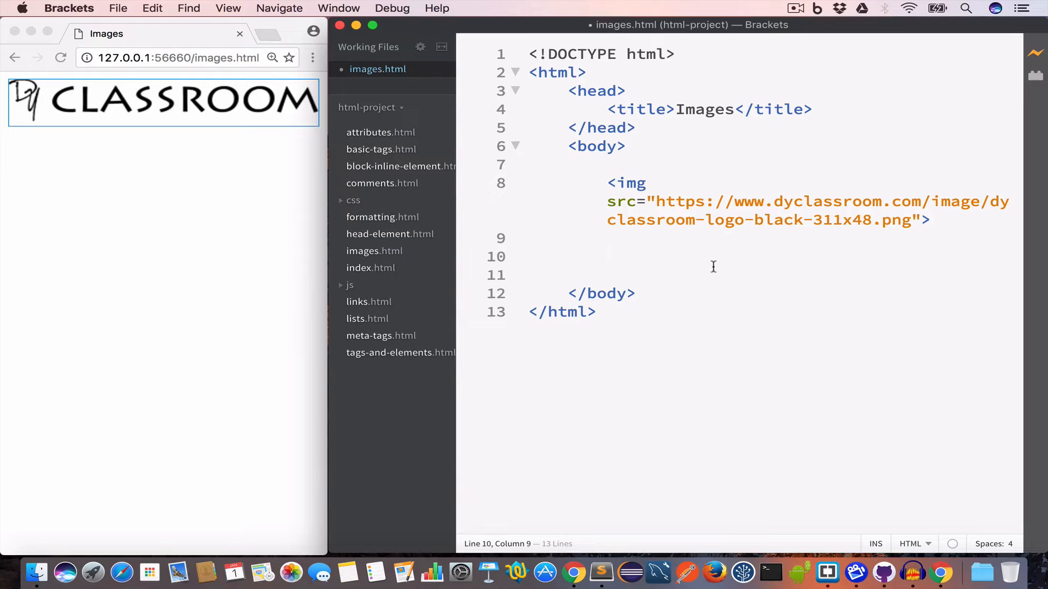
# Add a second logo img tag carrying alt="dyclassroom logo".
pyautogui.write('<')
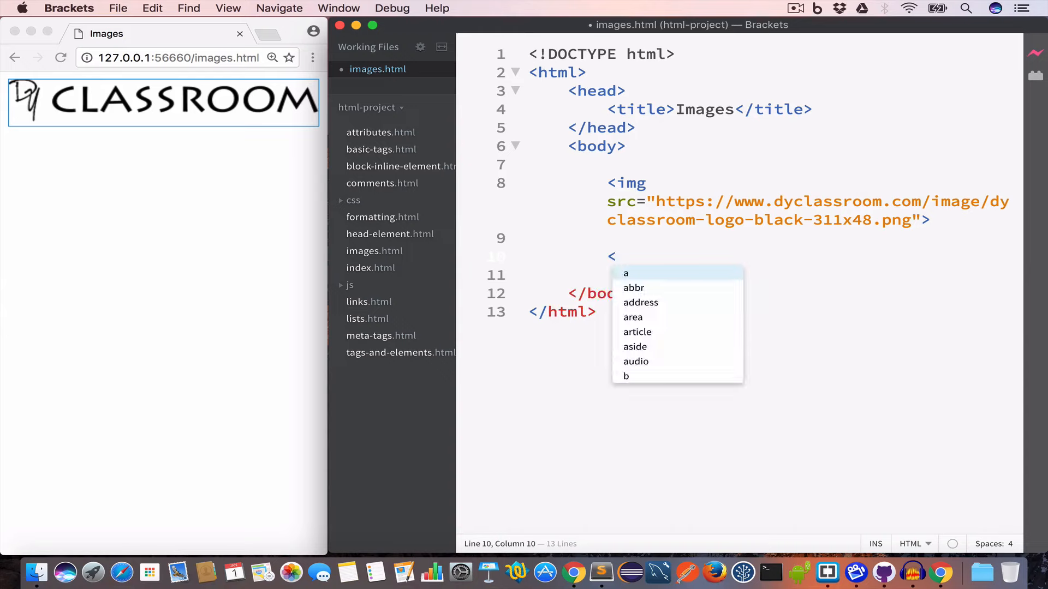
pyautogui.write('img')
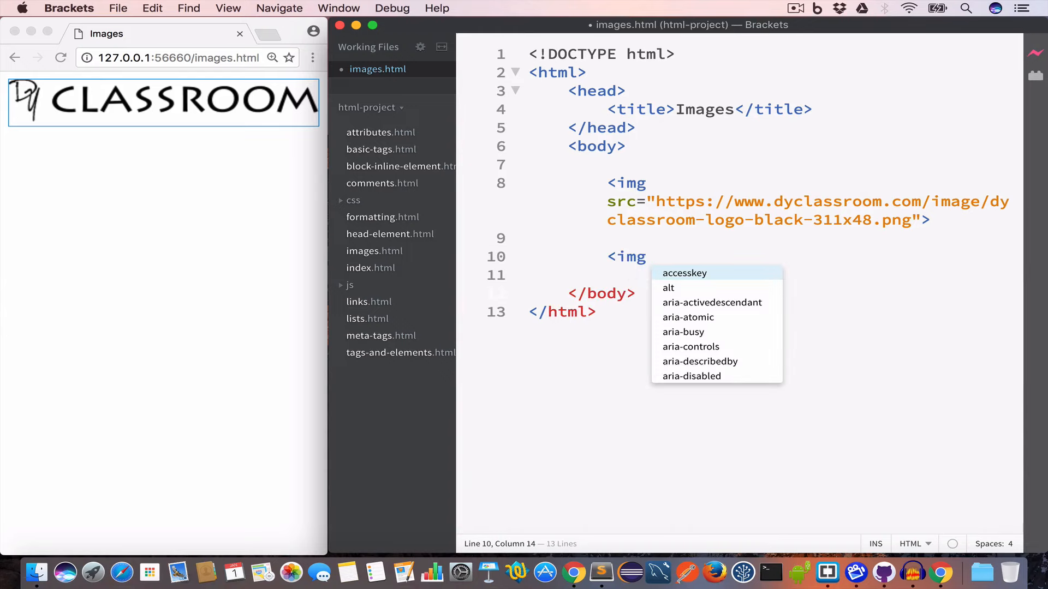
pyautogui.write('src=""')
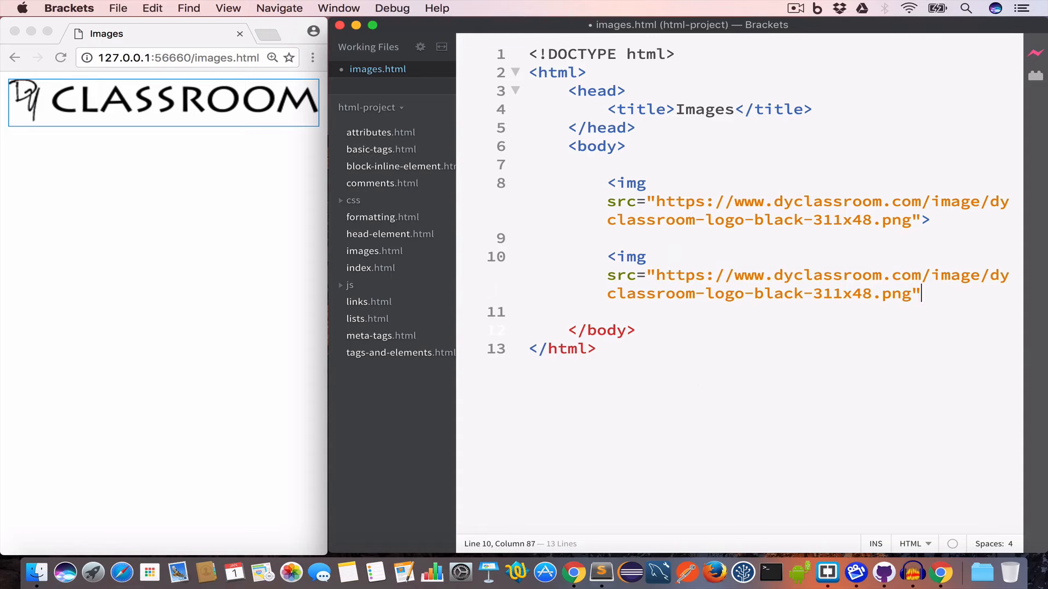
pyautogui.write('>')
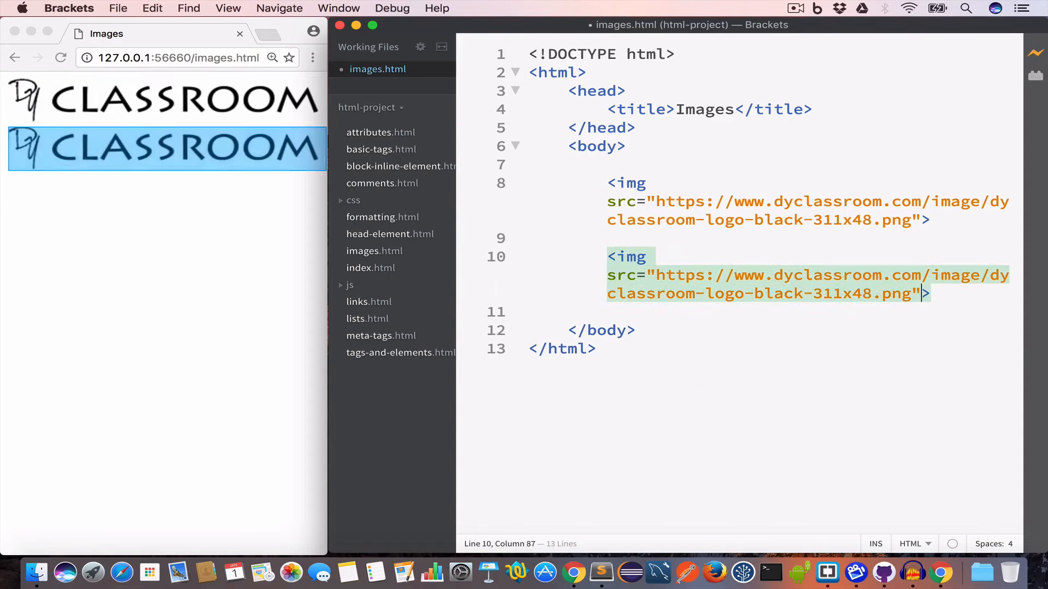
pyautogui.press('enter')
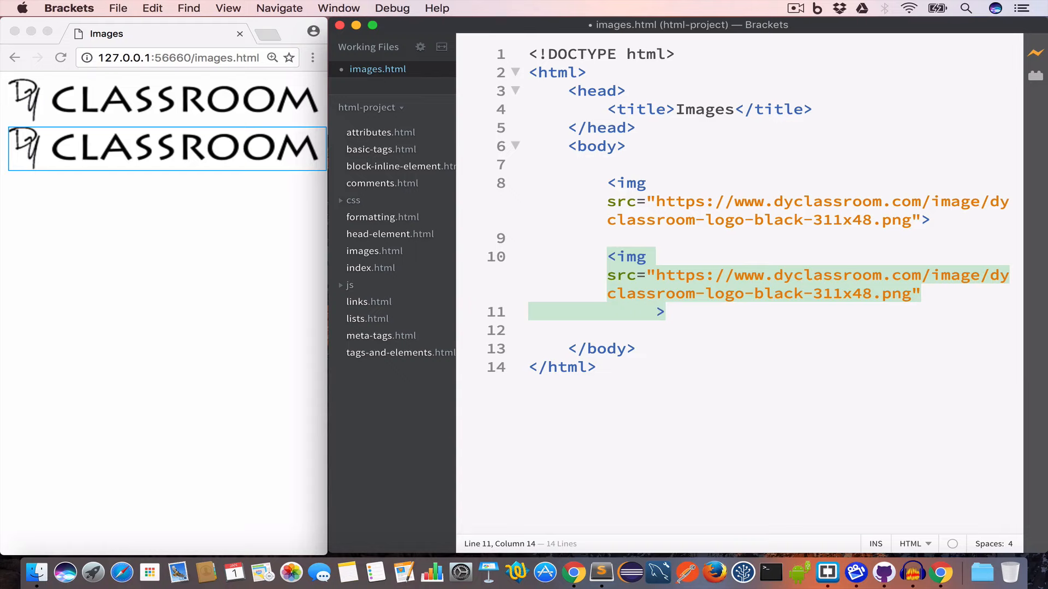
pyautogui.write('alt=""')
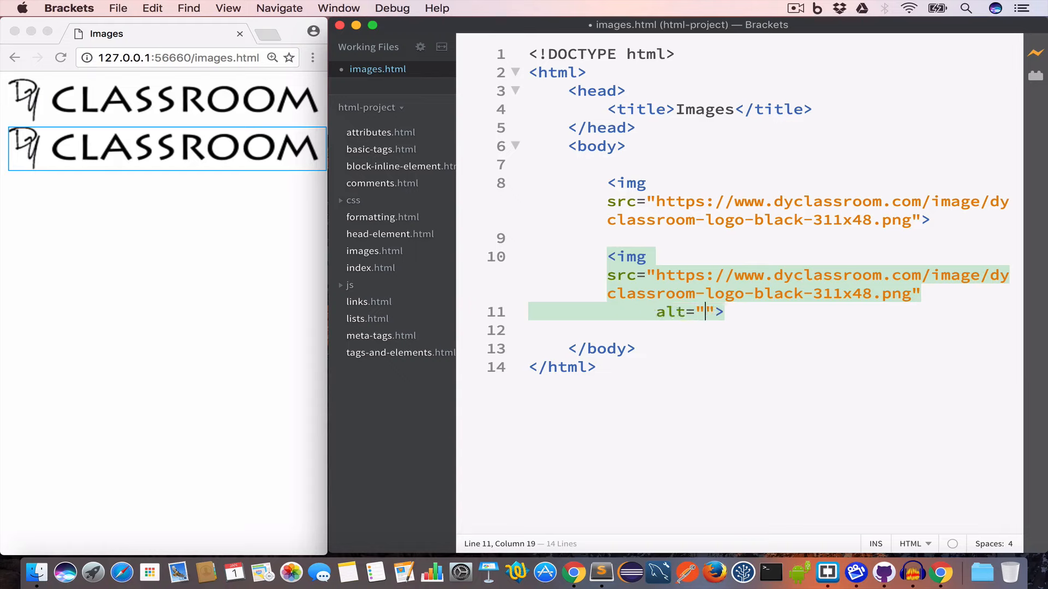
pyautogui.write('dycl')
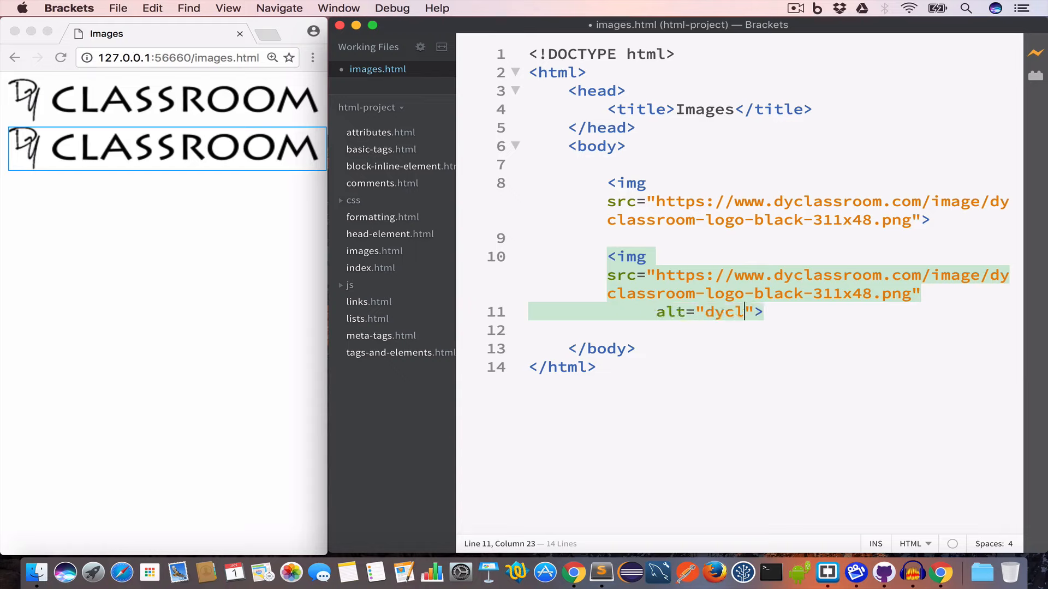
pyautogui.write('assroom logo')
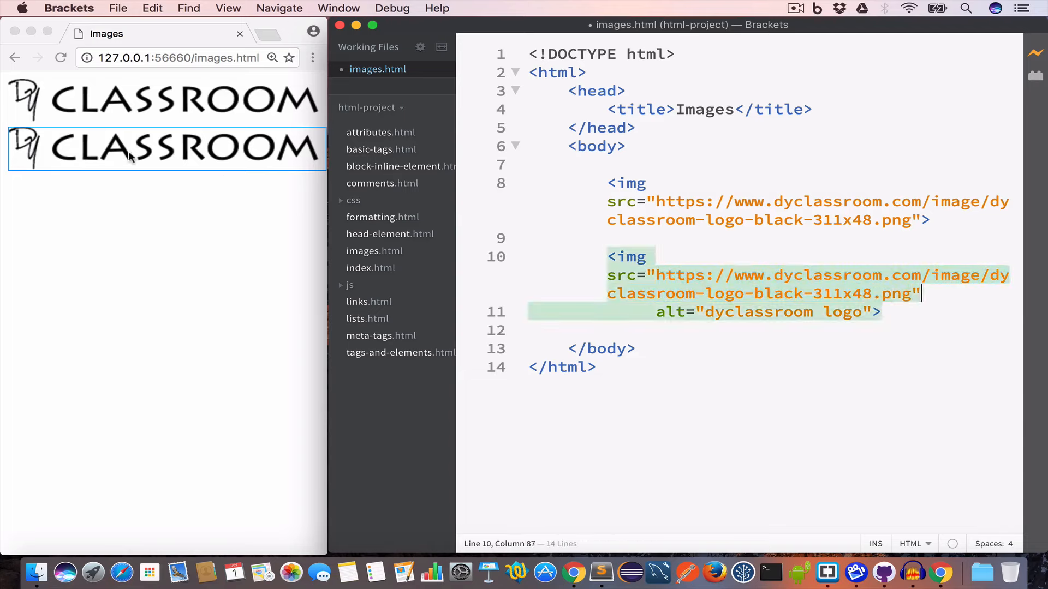
pyautogui.moveTo(141, 166)
pyautogui.write('-123')
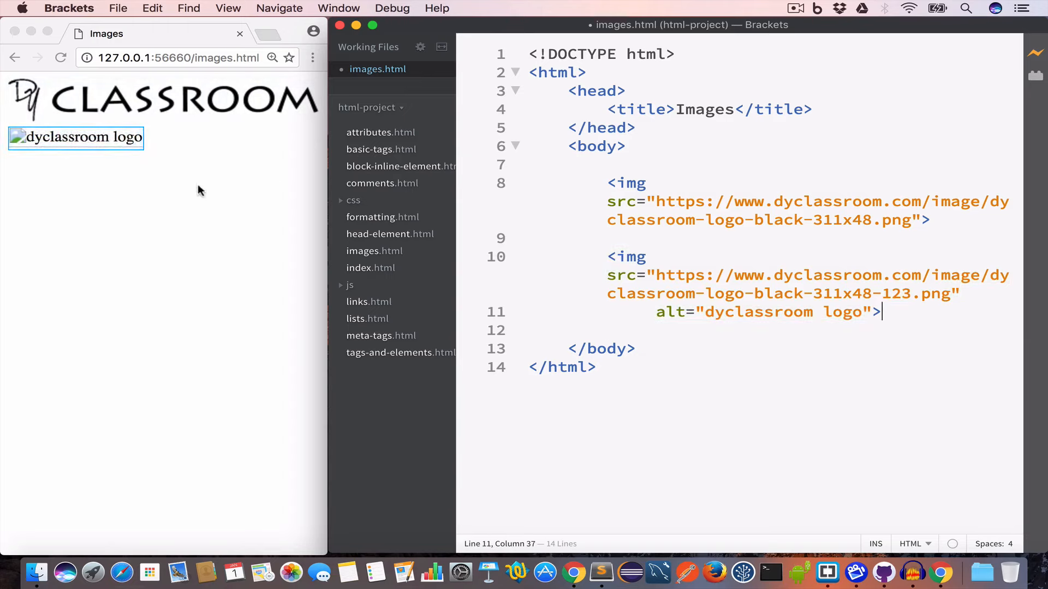
pyautogui.moveTo(4, 171)
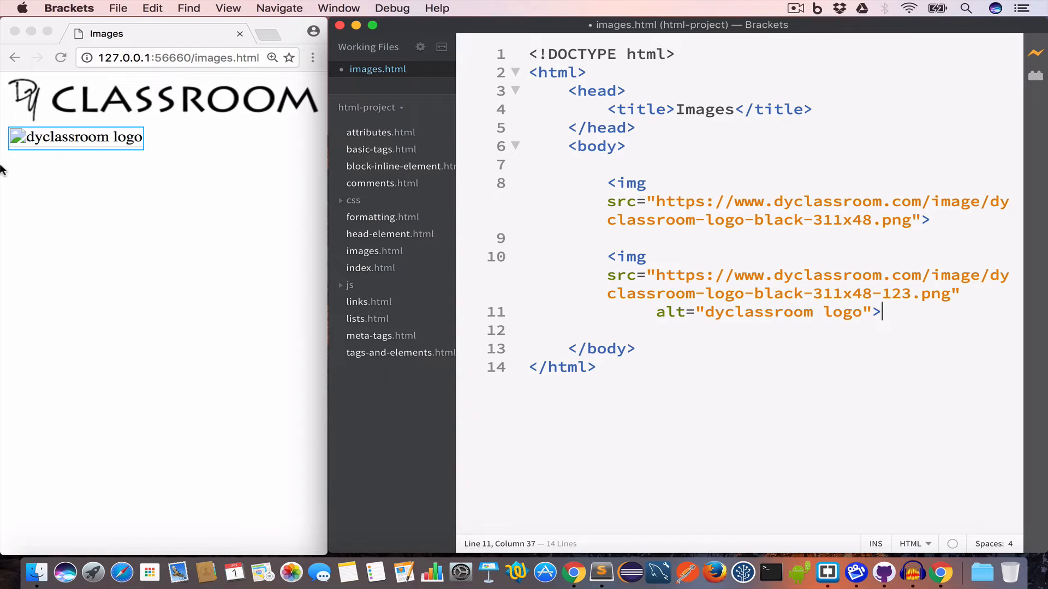
pyautogui.moveTo(50, 171)
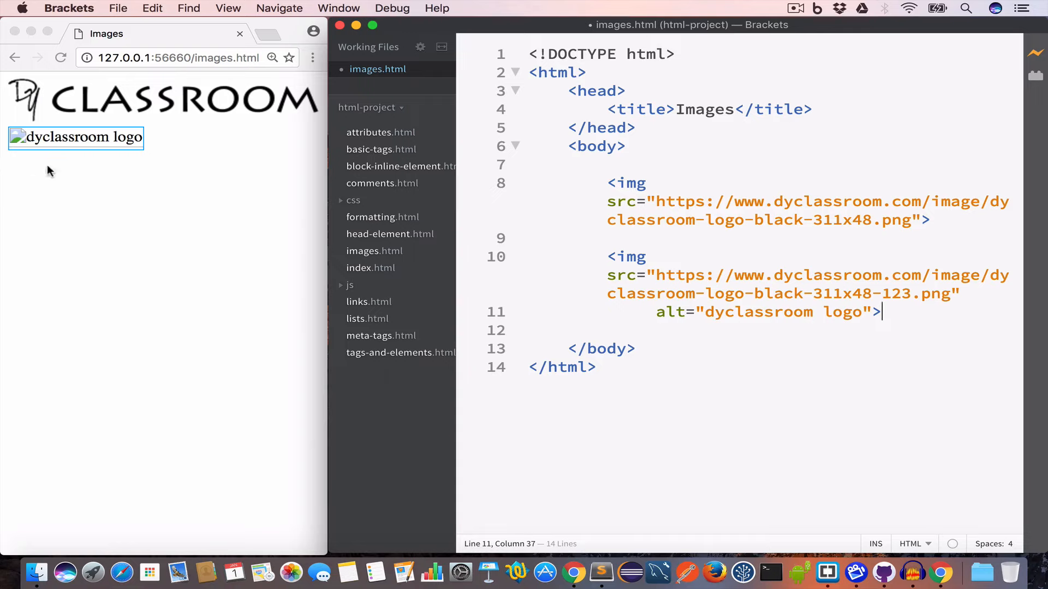
pyautogui.moveTo(79, 176)
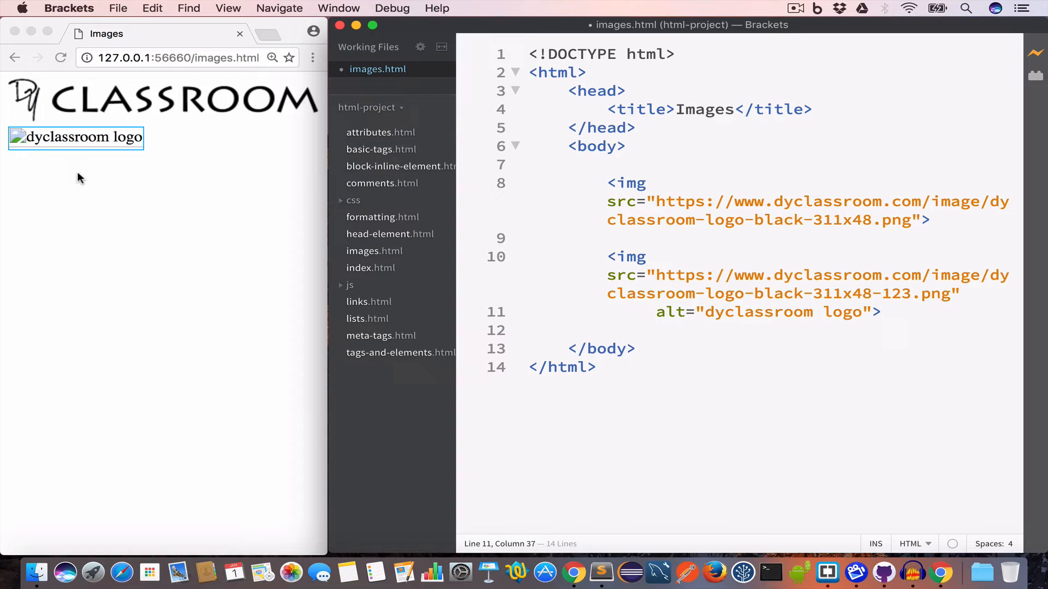
pyautogui.moveTo(16, 145)
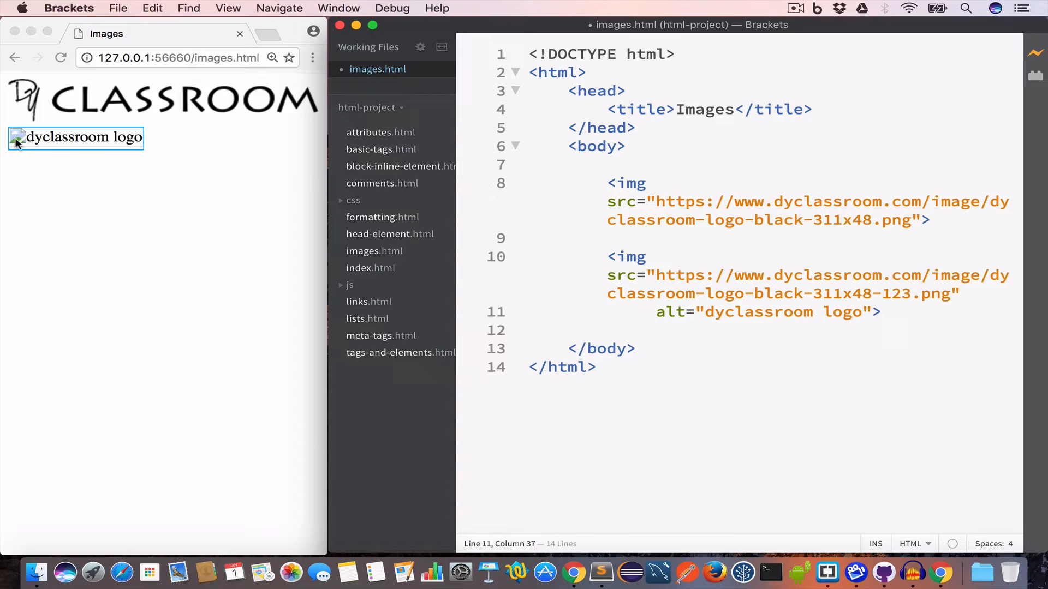
pyautogui.moveTo(119, 145)
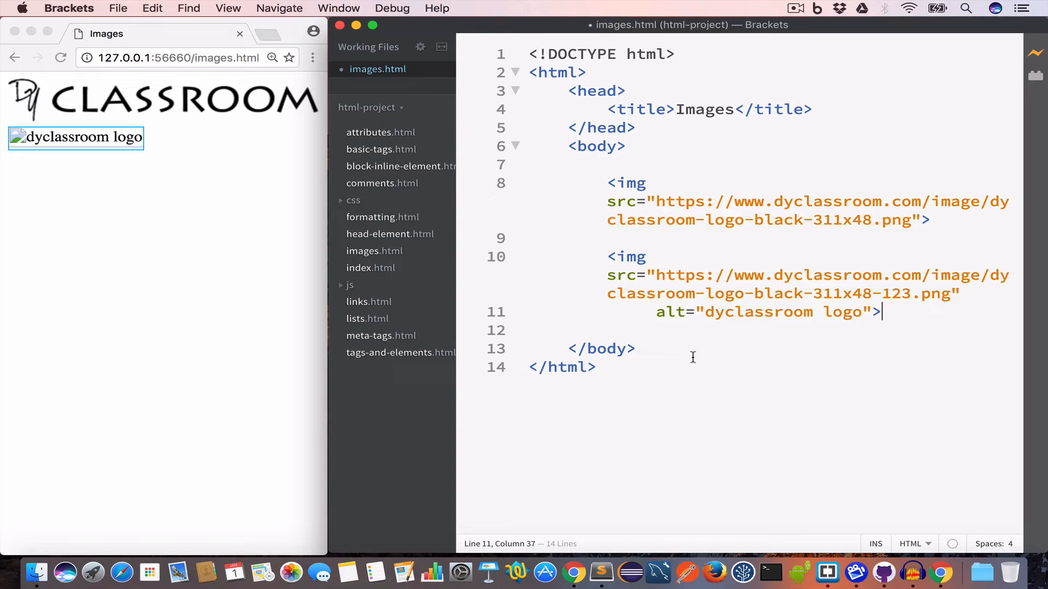
# Add a third logo img tag with the 311x48.png URL below the alt-text image.
pyautogui.press('enter')
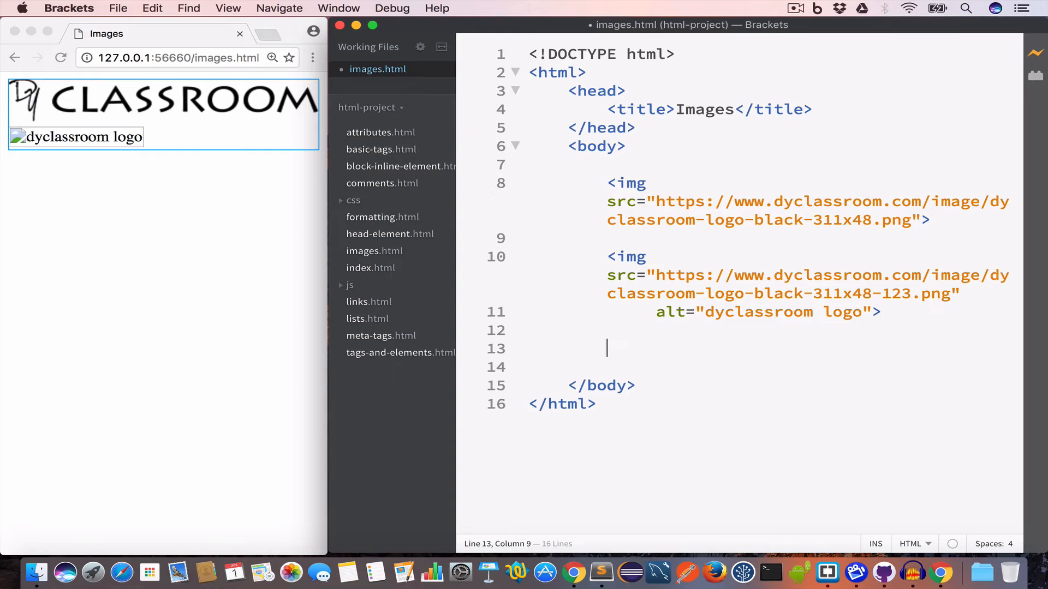
pyautogui.write('<img')
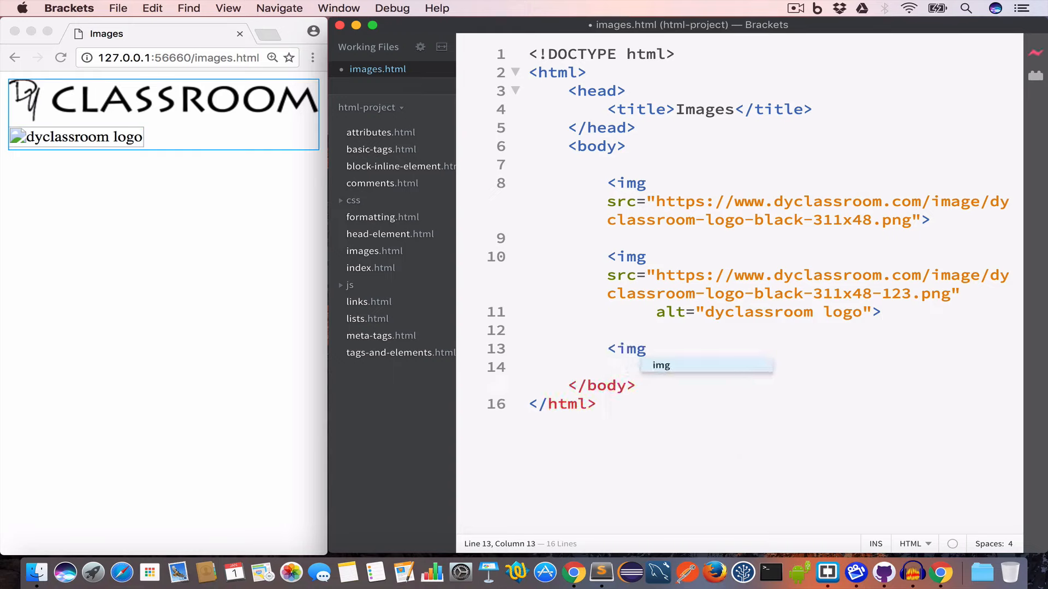
pyautogui.write('src')
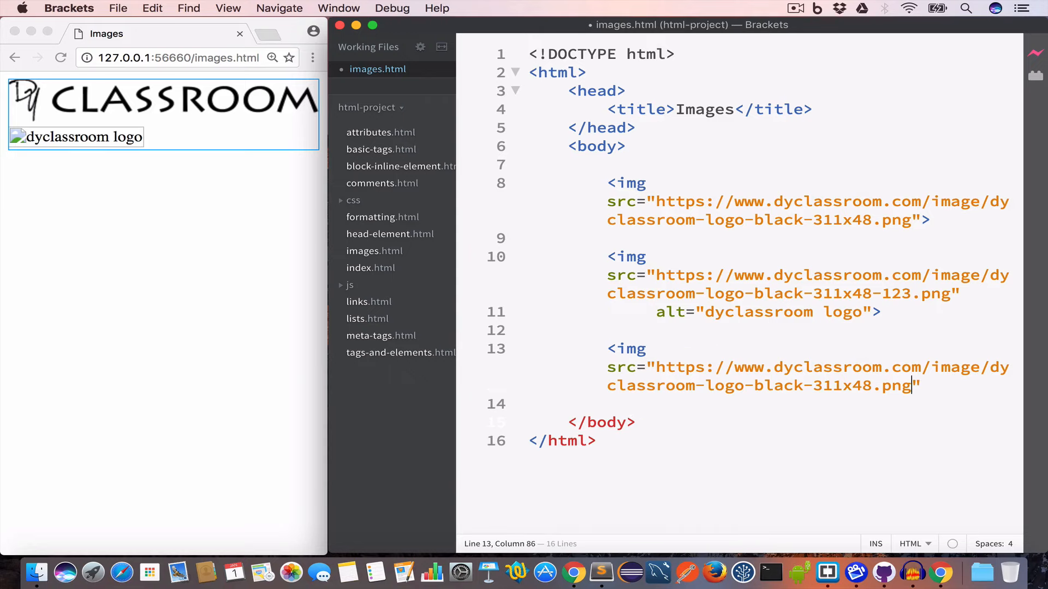
pyautogui.write('>')
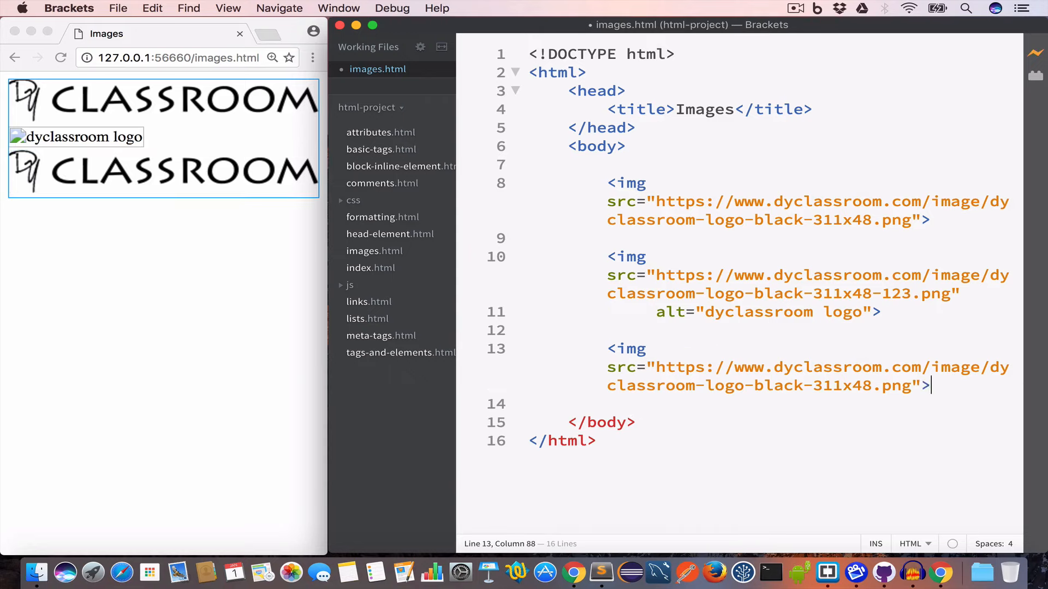
pyautogui.moveTo(725, 348)
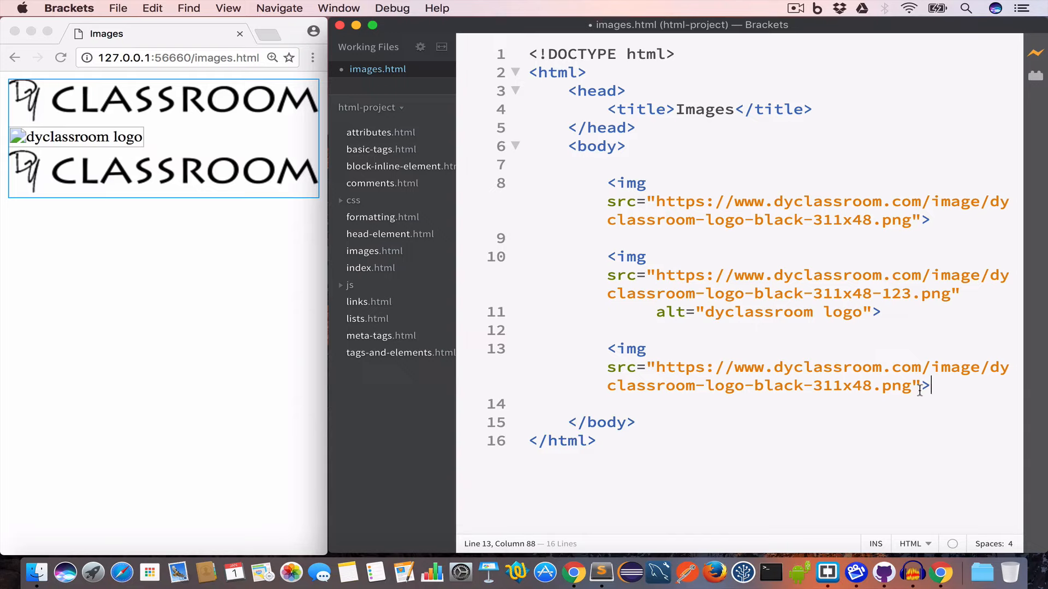
# Give the third logo width="200" and height="100" pixel attributes.
pyautogui.press('enter')
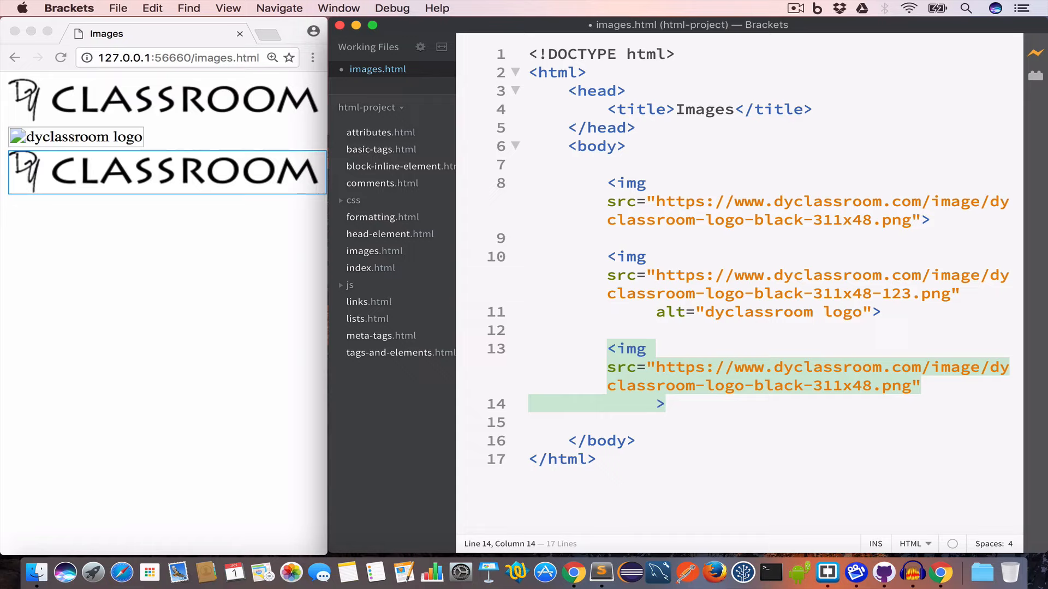
pyautogui.write('width')
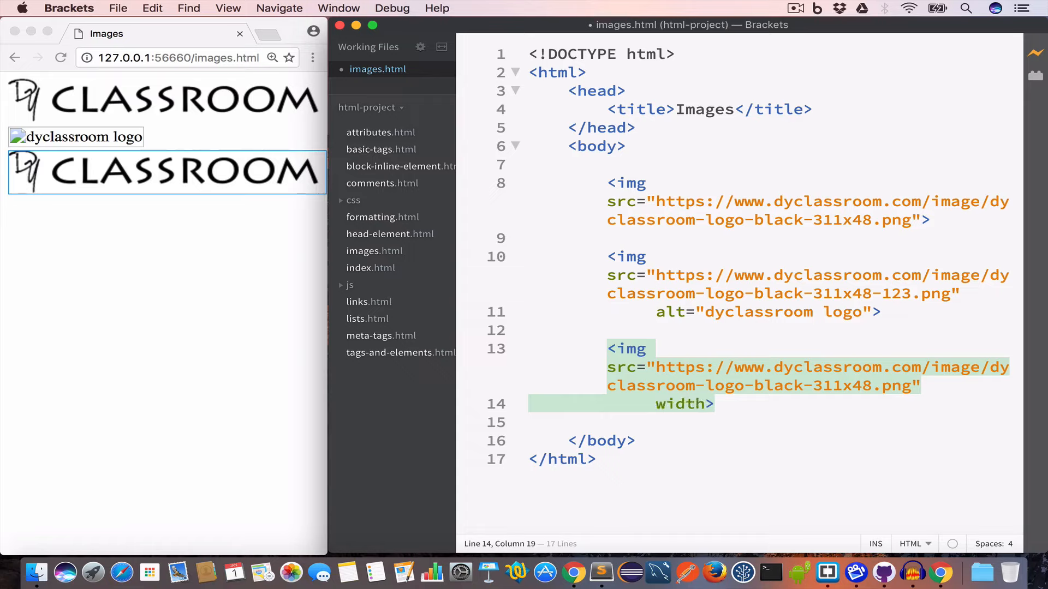
pyautogui.write('=""')
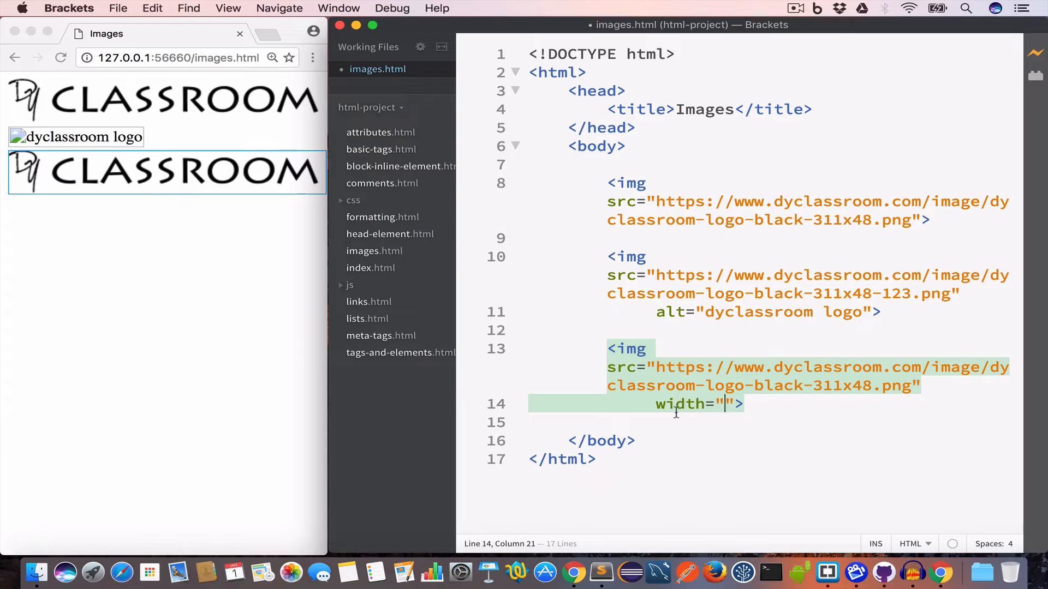
pyautogui.moveTo(772, 427)
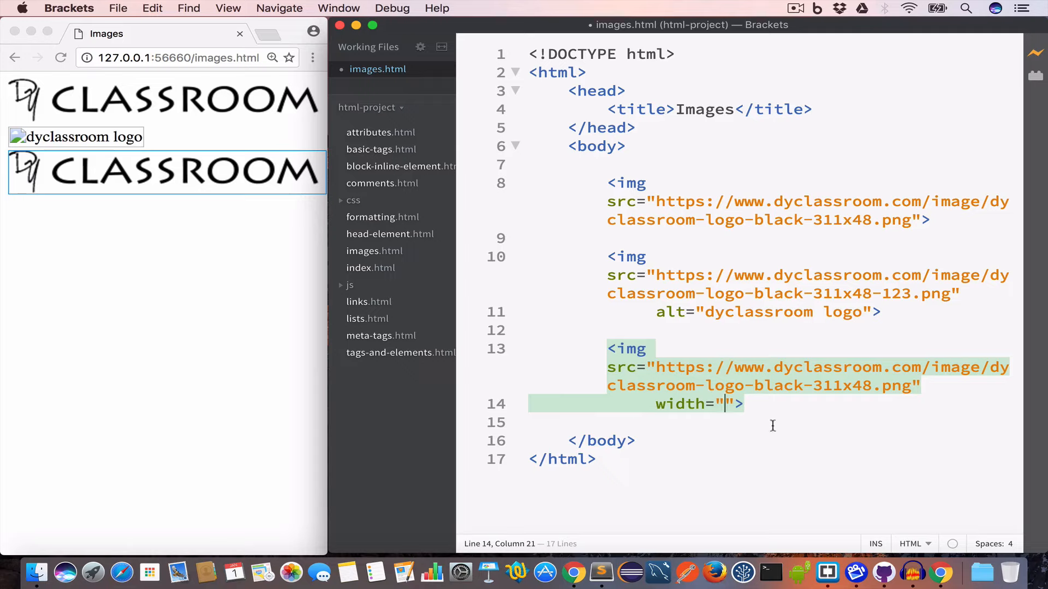
pyautogui.write('200')
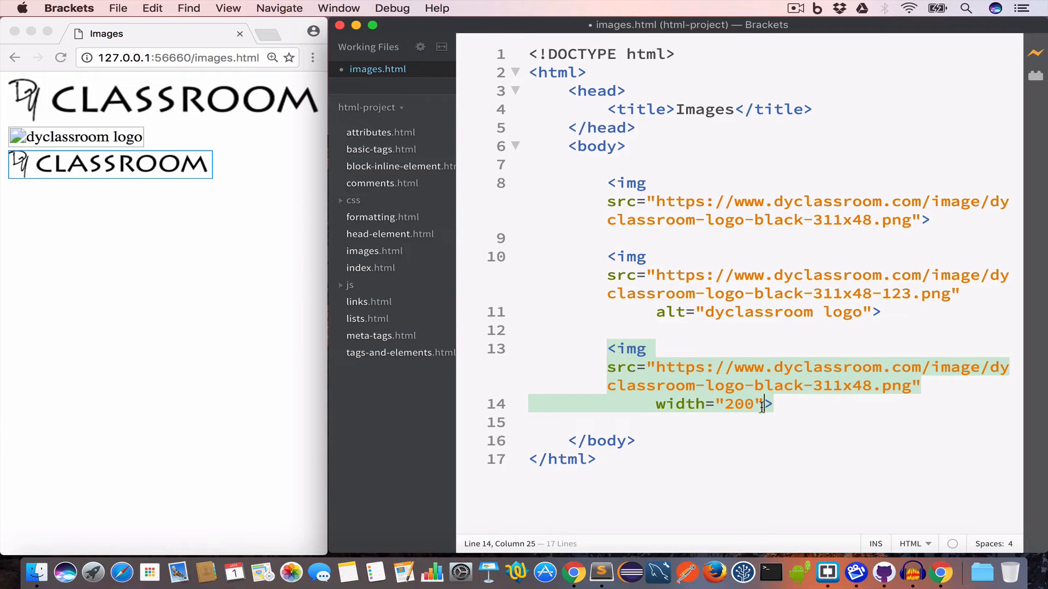
pyautogui.write('height="">')
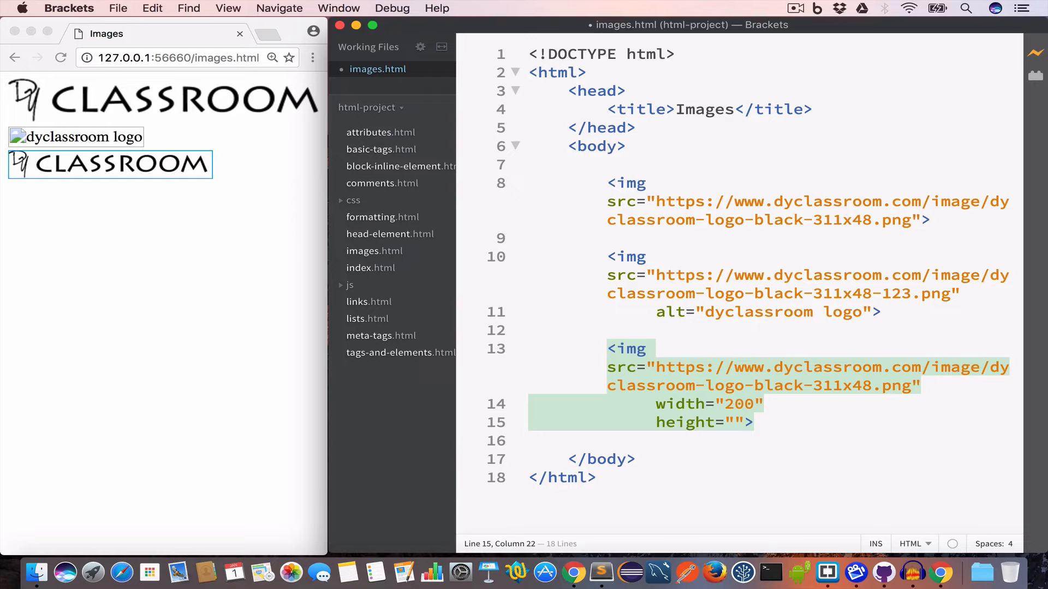
pyautogui.write('100')
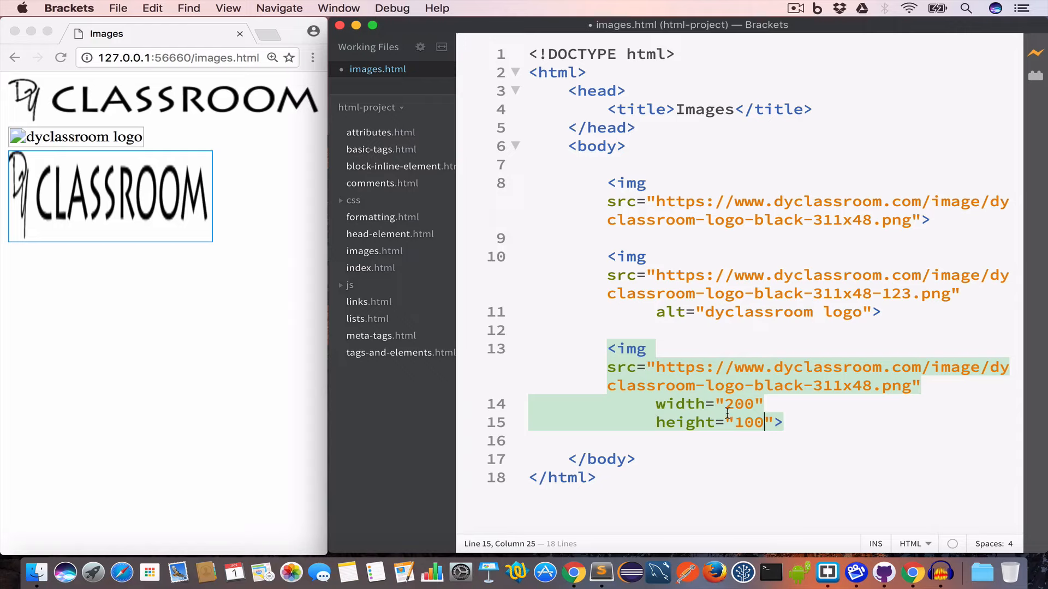
pyautogui.press('return')
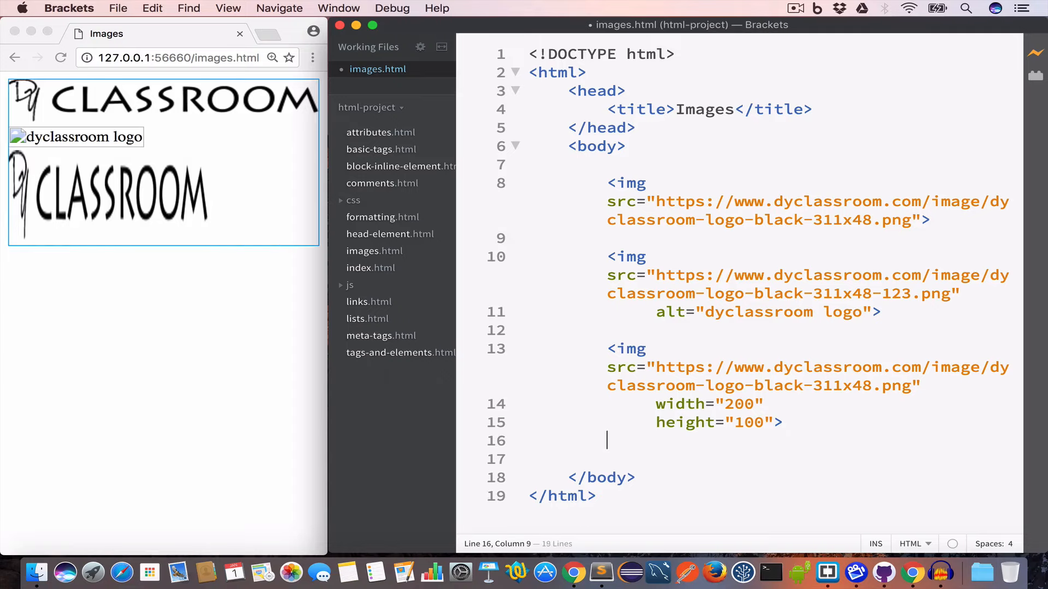
# Add a fourth logo img sized width="80%" height="30%" and begin an <a> tag below.
pyautogui.write('<img src="https://www.dyclassroom.com/image/dyclassroom-logo-black-311x48.png')
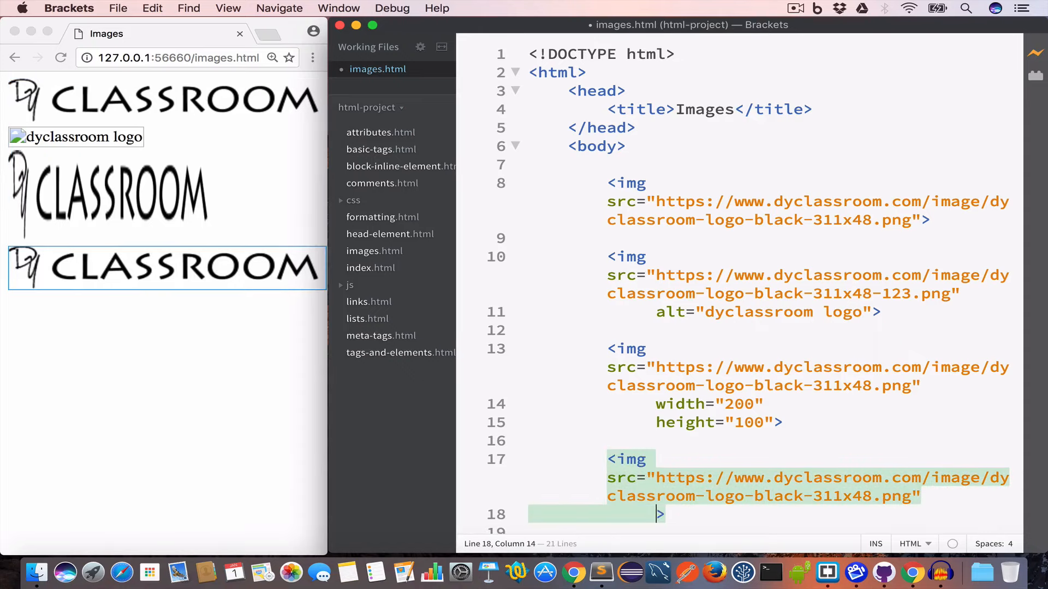
pyautogui.write('width=')
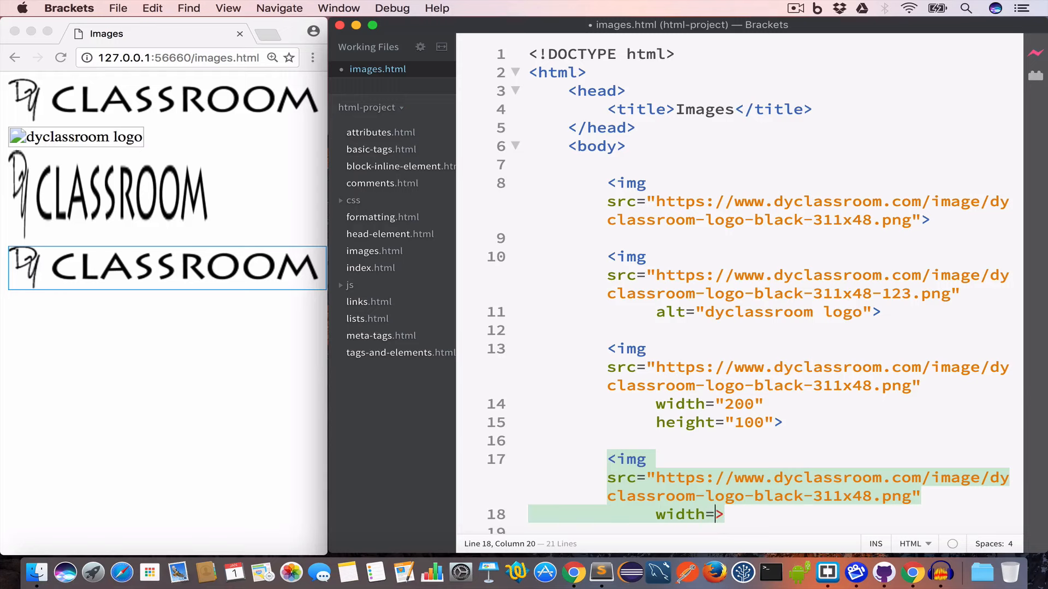
pyautogui.write('"')
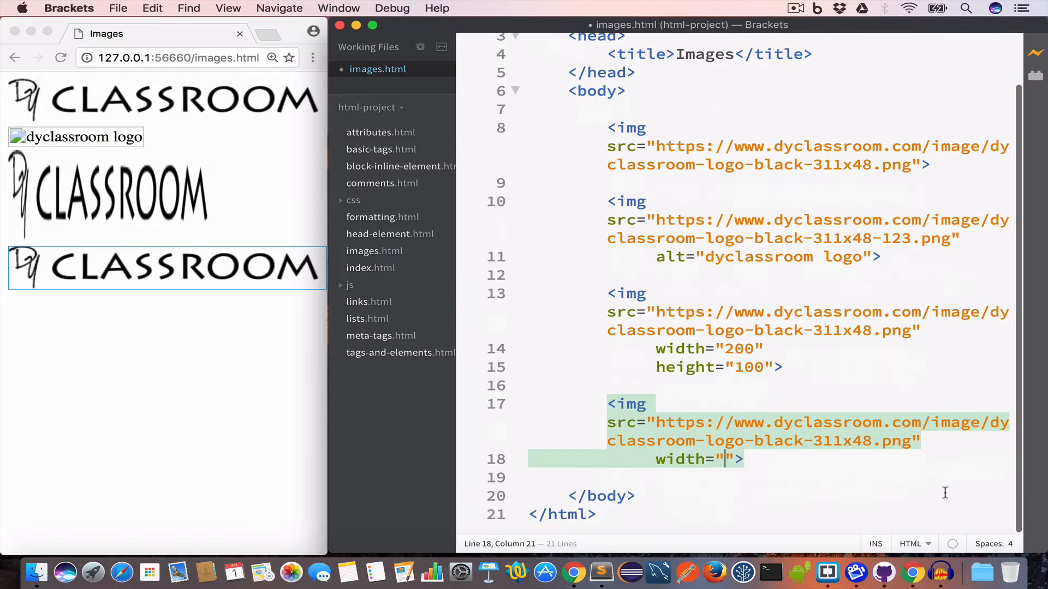
pyautogui.write('80%')
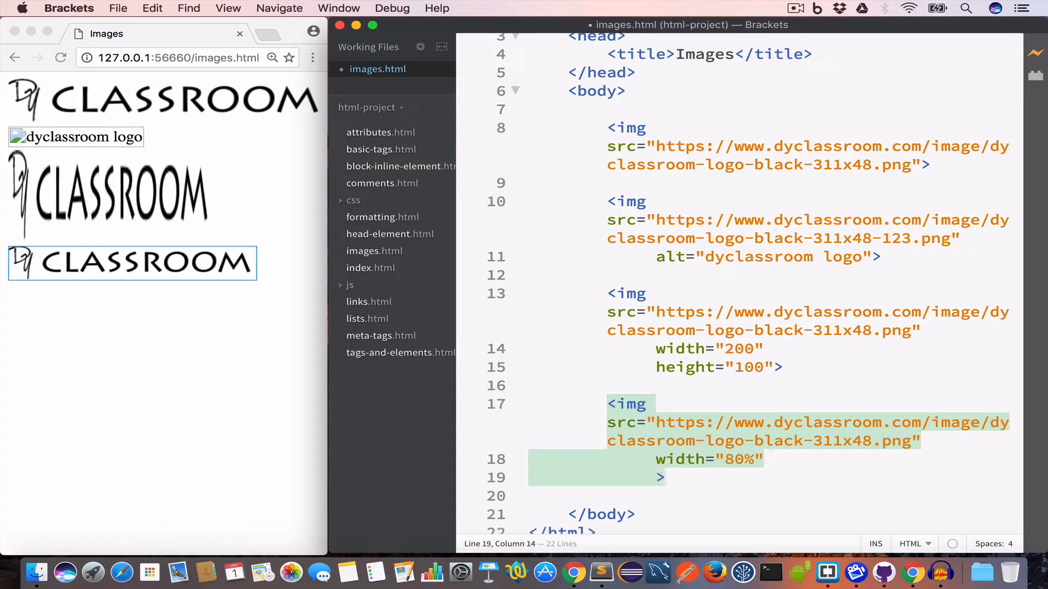
pyautogui.write('height')
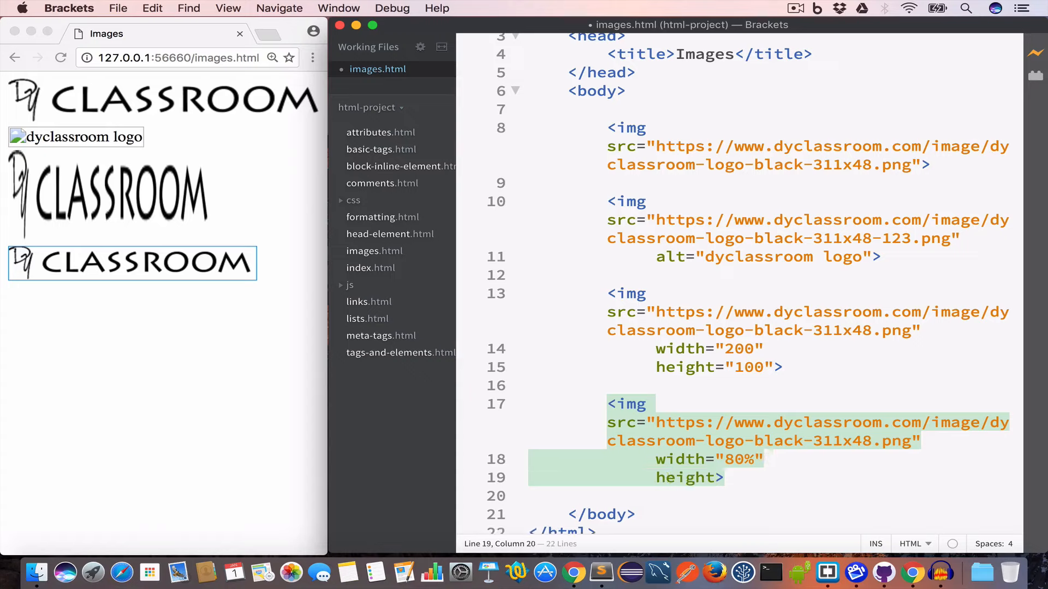
pyautogui.write('""')
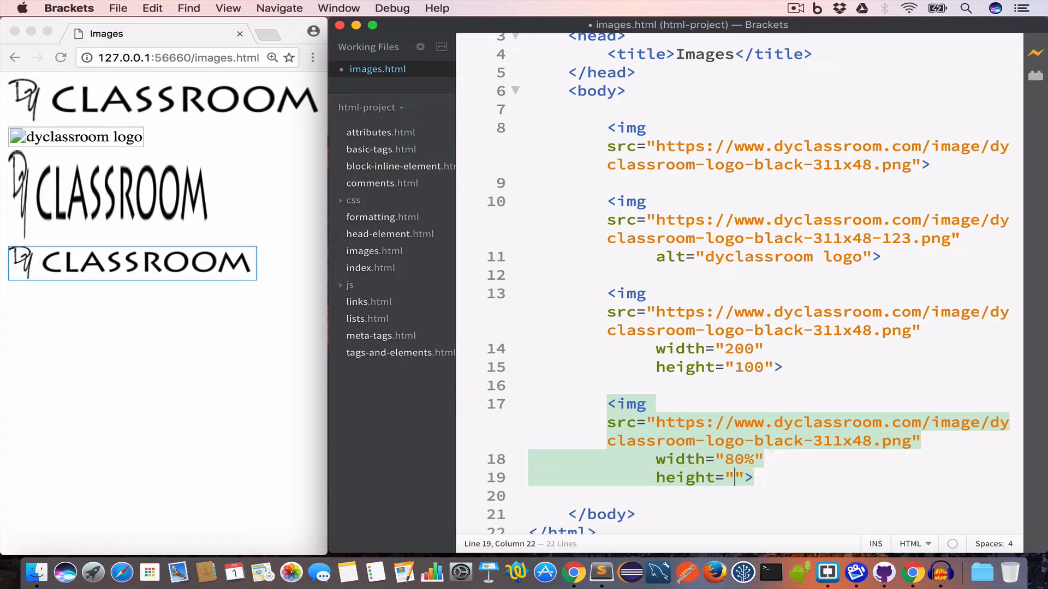
pyautogui.write('30%')
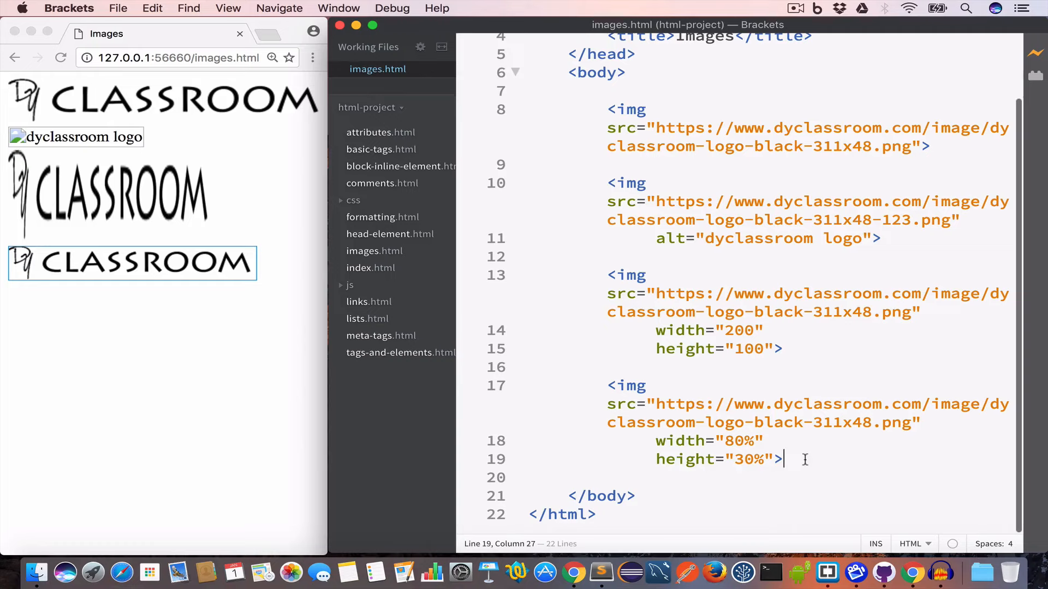
pyautogui.write('<a>')
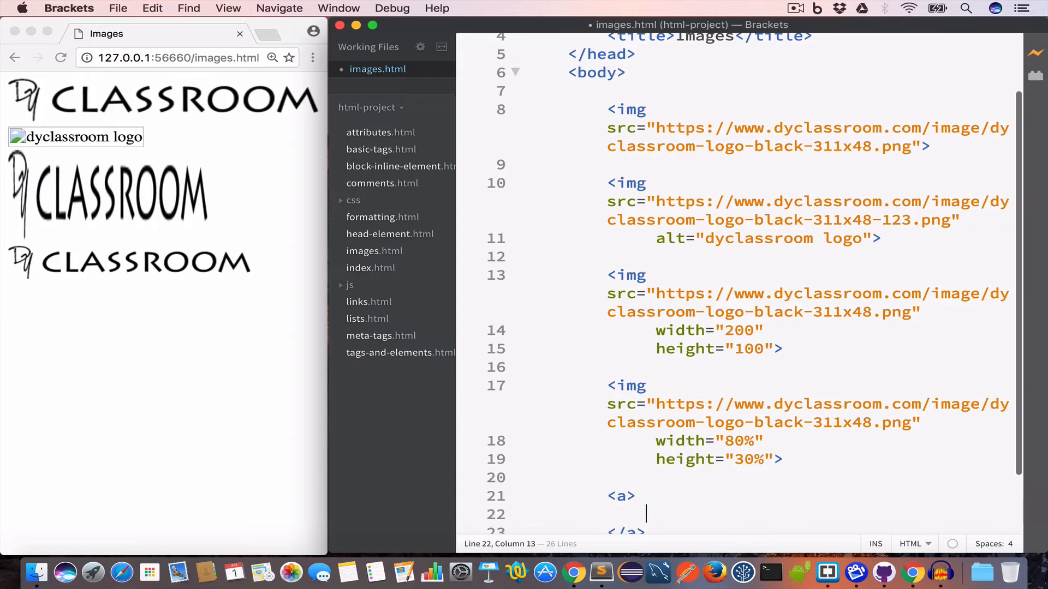
pyautogui.write('<img>')
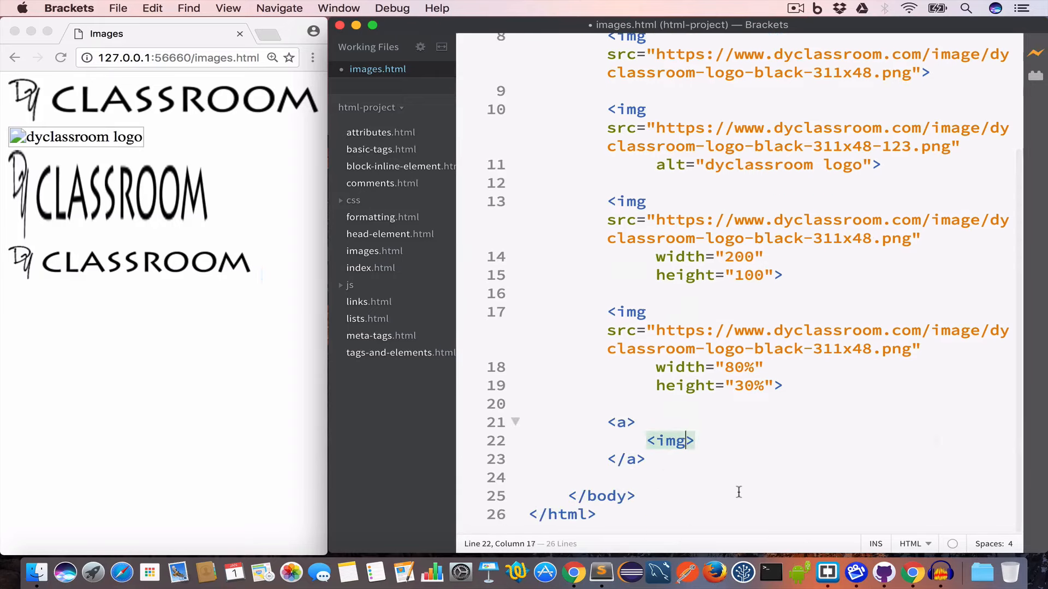
pyautogui.write('src')
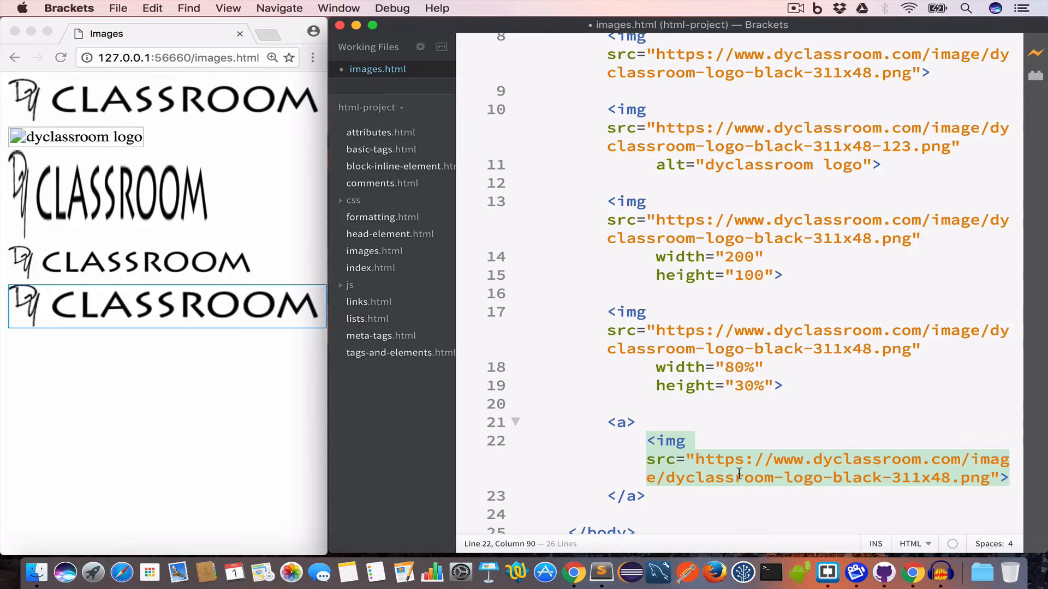
pyautogui.moveTo(809, 478)
pyautogui.write(' href="')
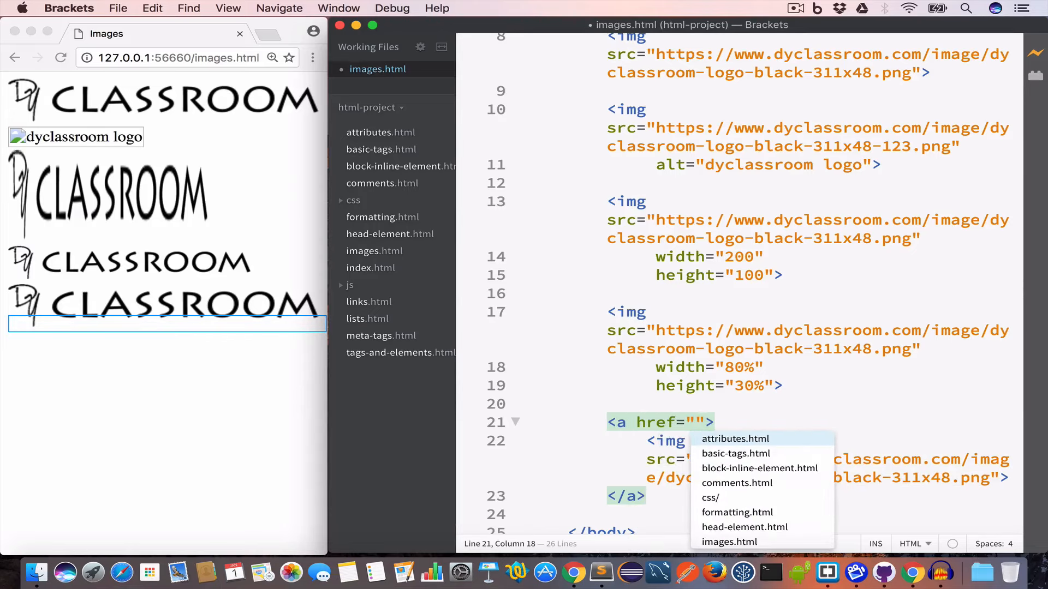
pyautogui.write('https:')
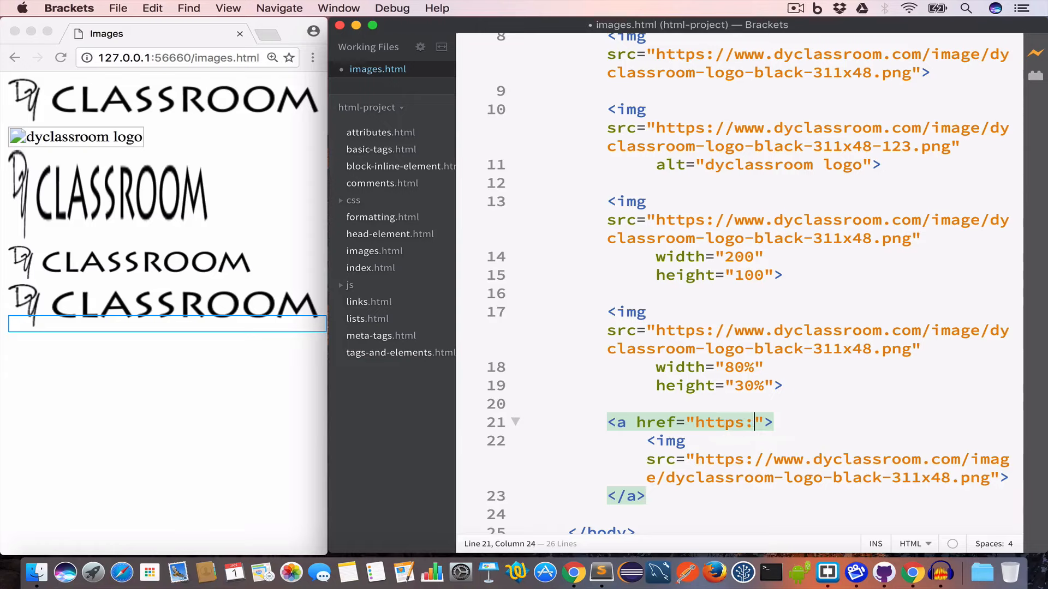
pyautogui.write('//www.')
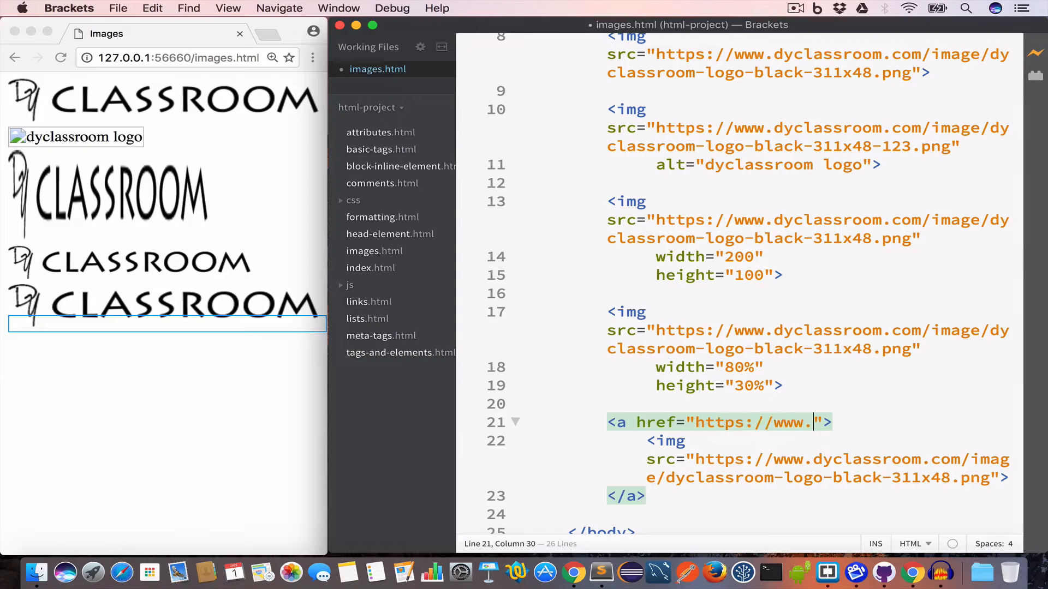
pyautogui.write('dyclassr')
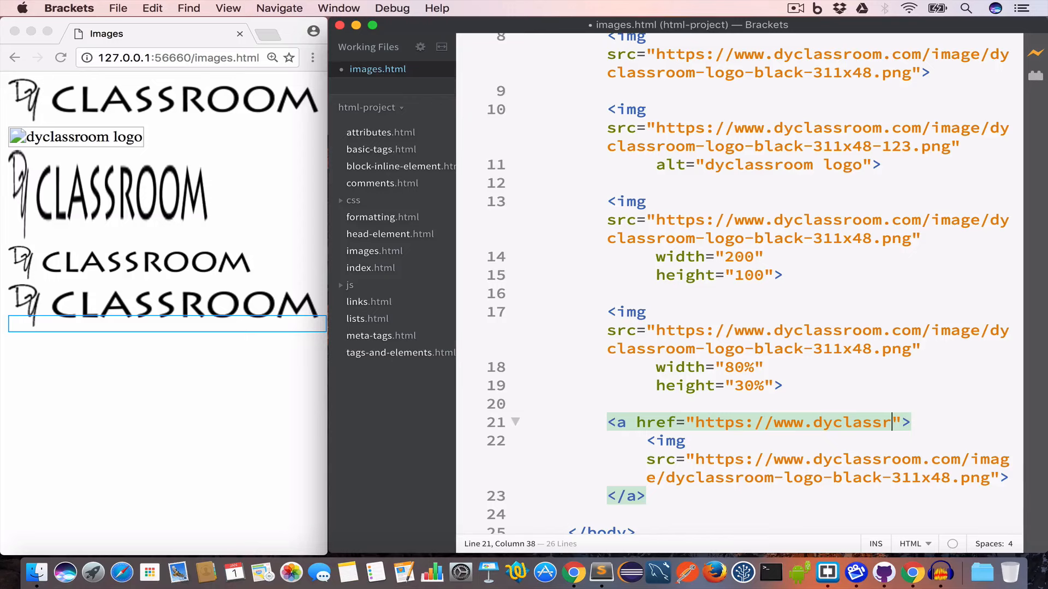
pyautogui.write('oom.com')
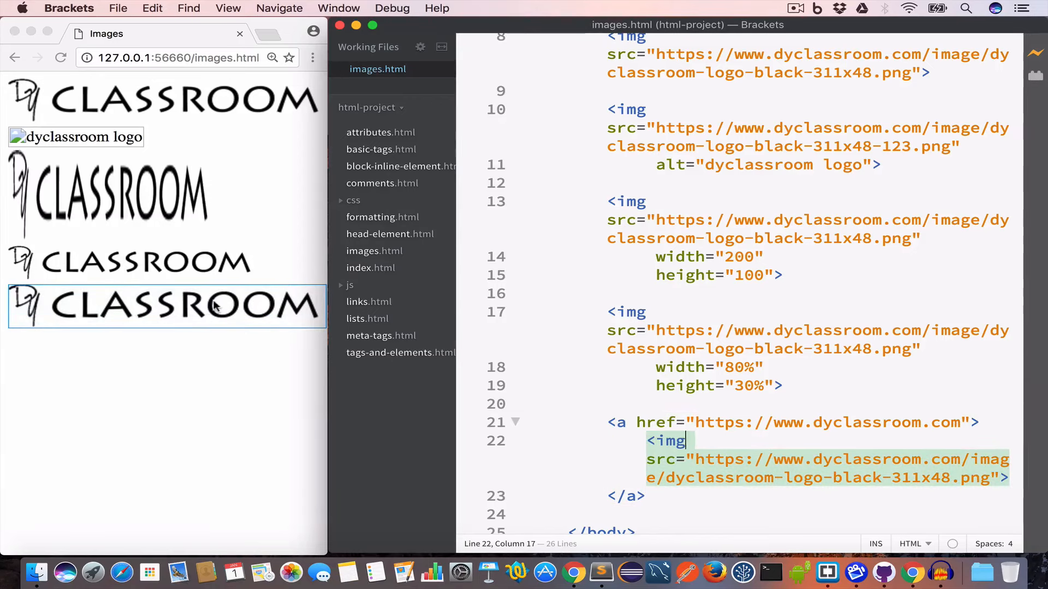
pyautogui.moveTo(192, 317)
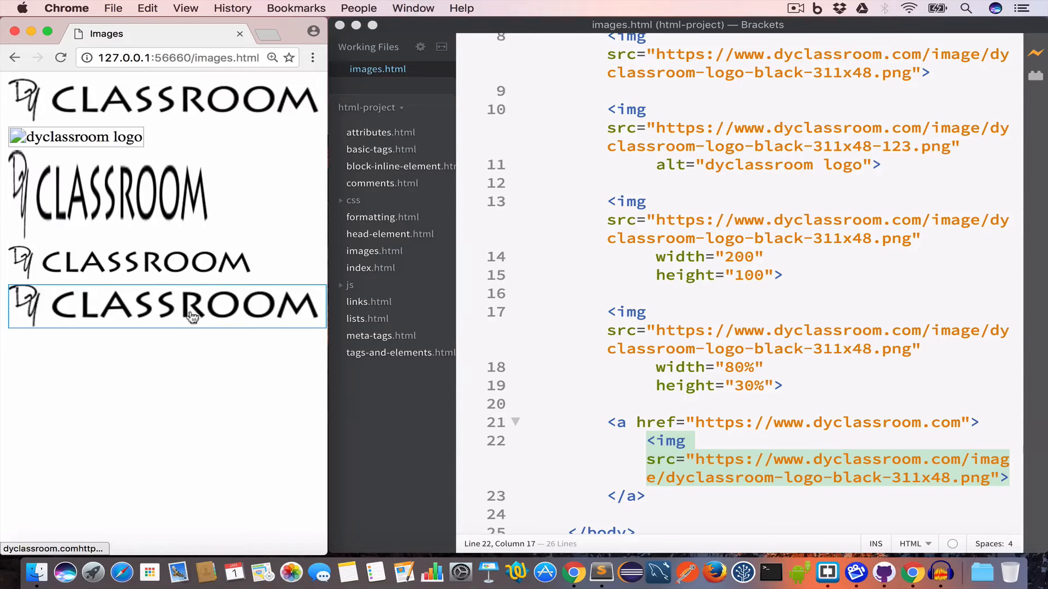
pyautogui.moveTo(153, 319)
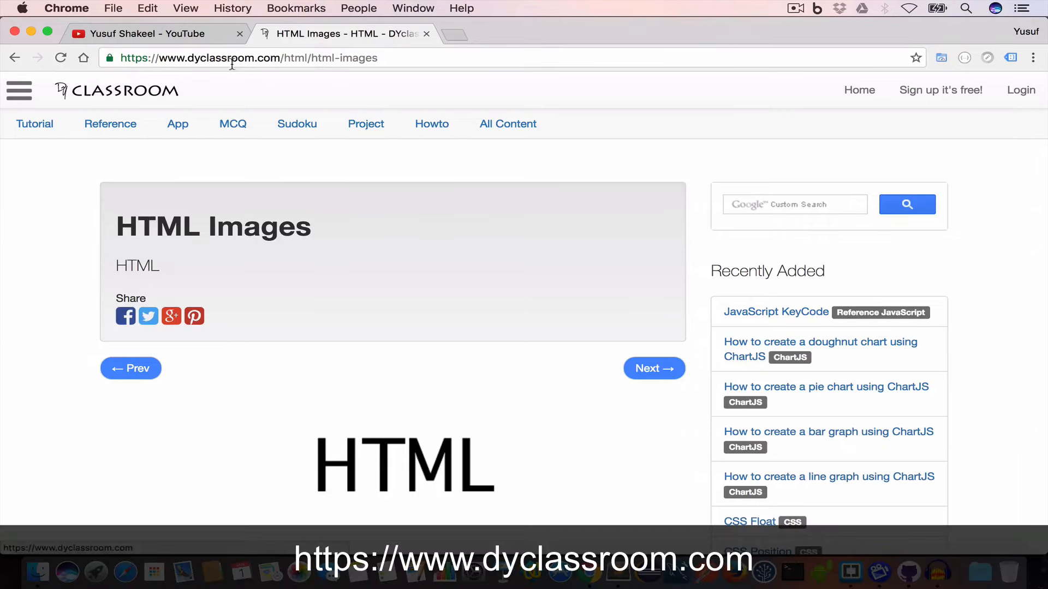
pyautogui.moveTo(386, 223)
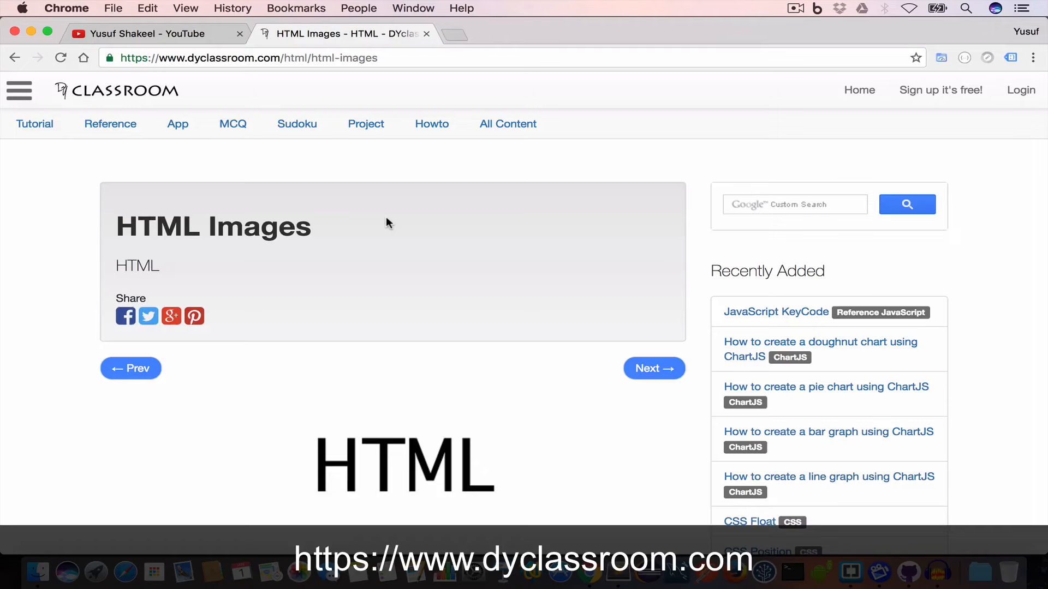